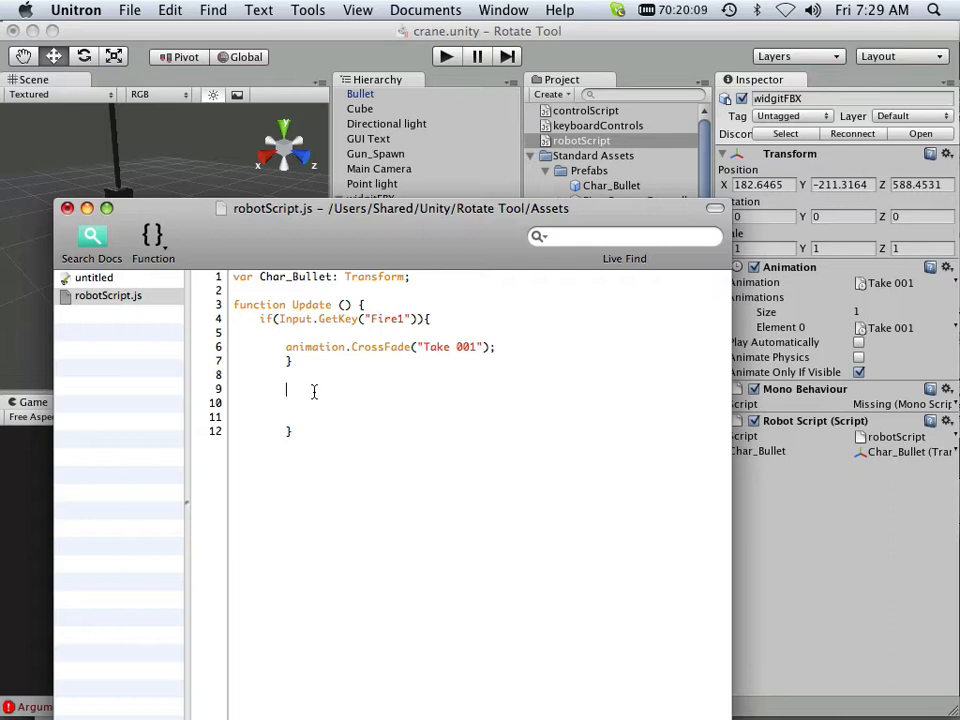
# Remove the CrossFade call and the misplaced bullet declaration from the Fire1 block.
pyautogui.write('var')
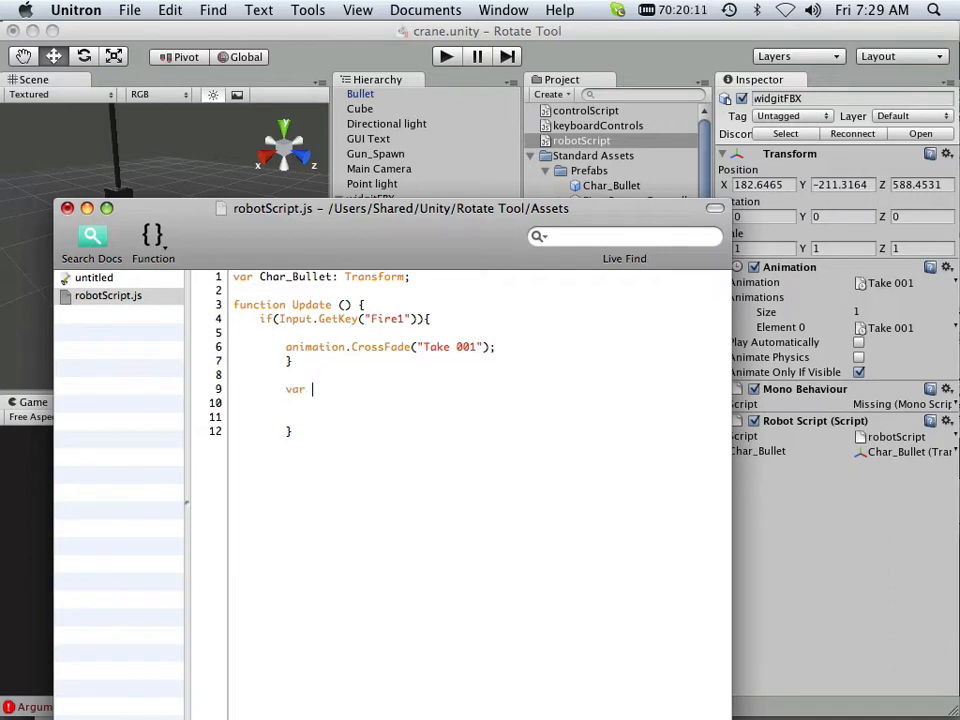
pyautogui.write('bull')
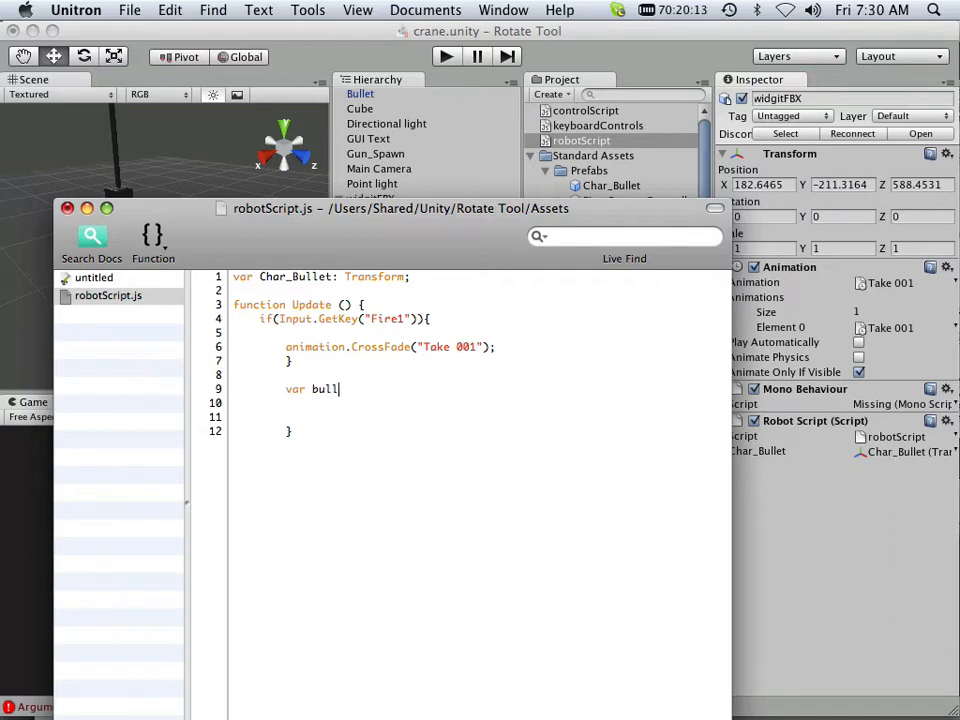
pyautogui.write('et')
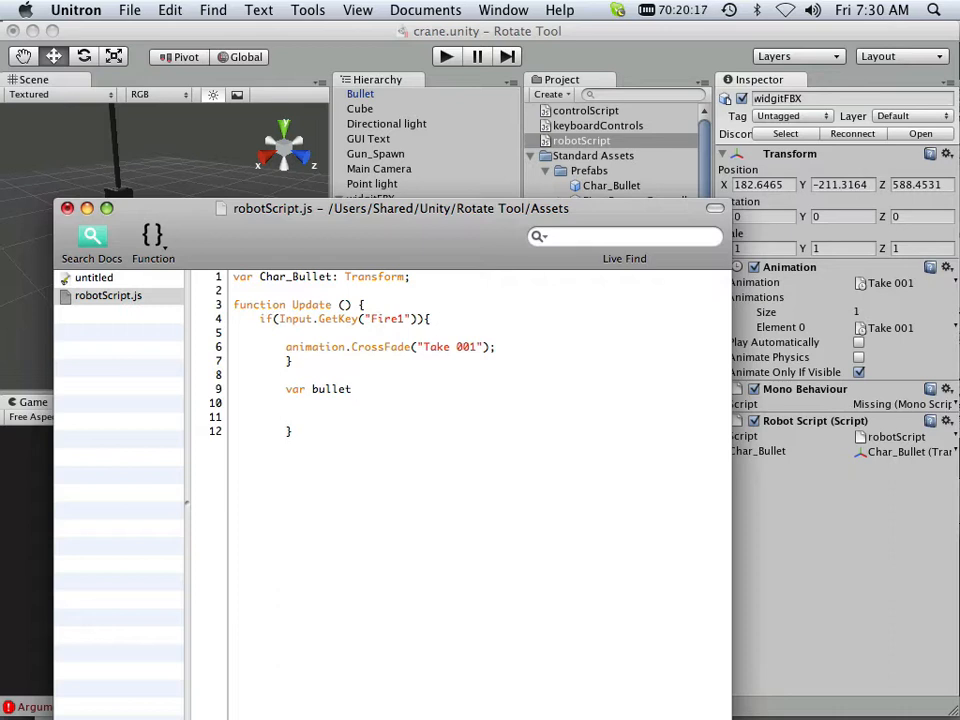
pyautogui.press('Backspace')
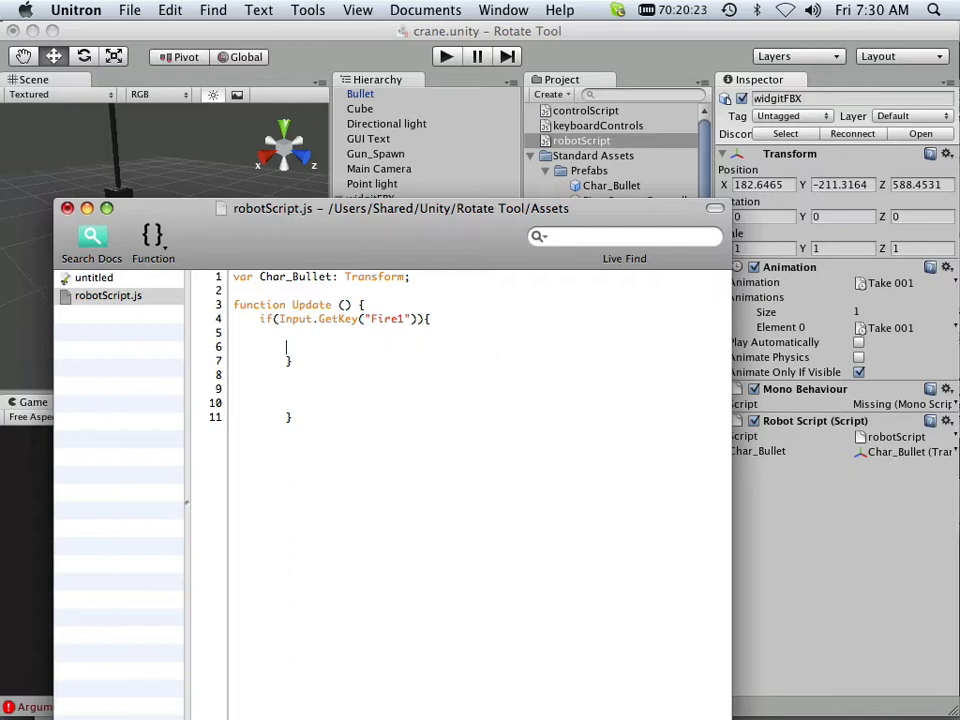
# Type 'var bullet = Instantiate' on line 6 inside the Fire1 if-block.
pyautogui.write('var')
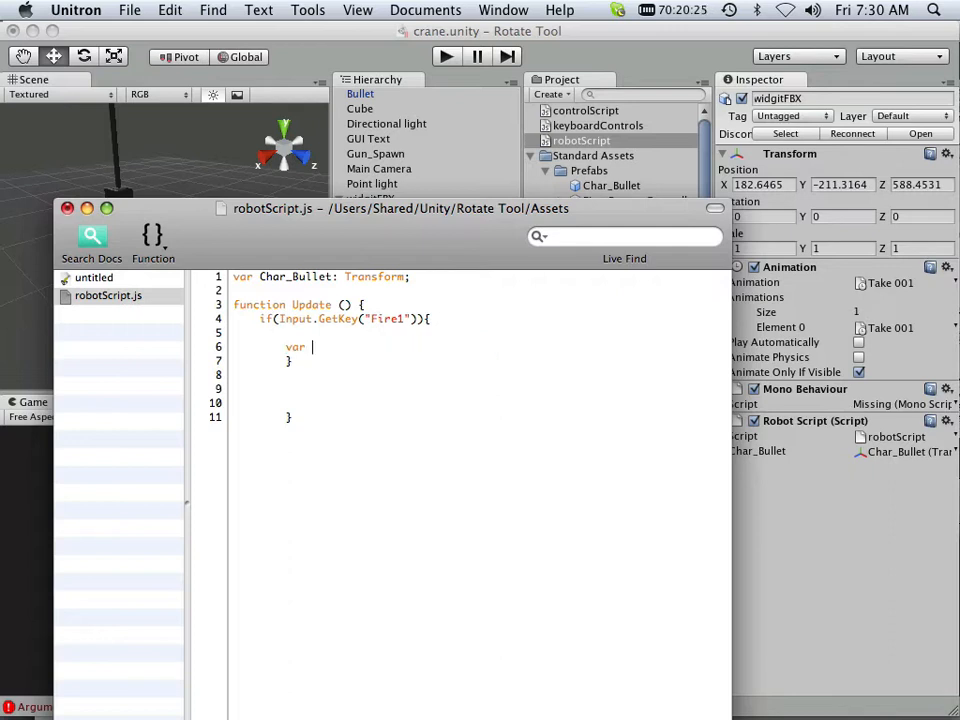
pyautogui.write('bull')
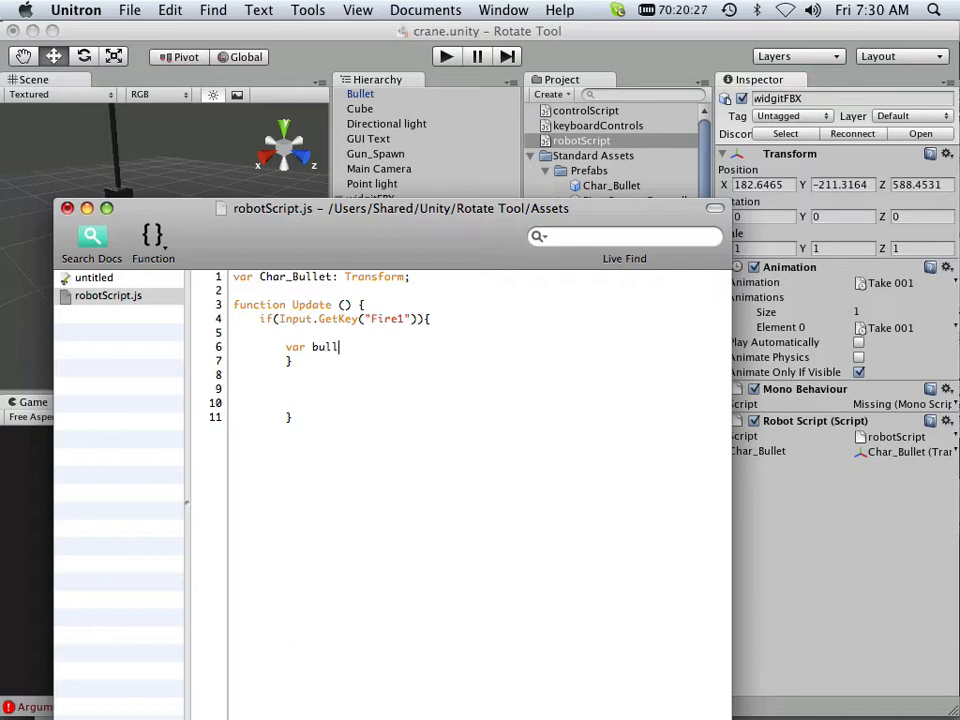
pyautogui.write('et')
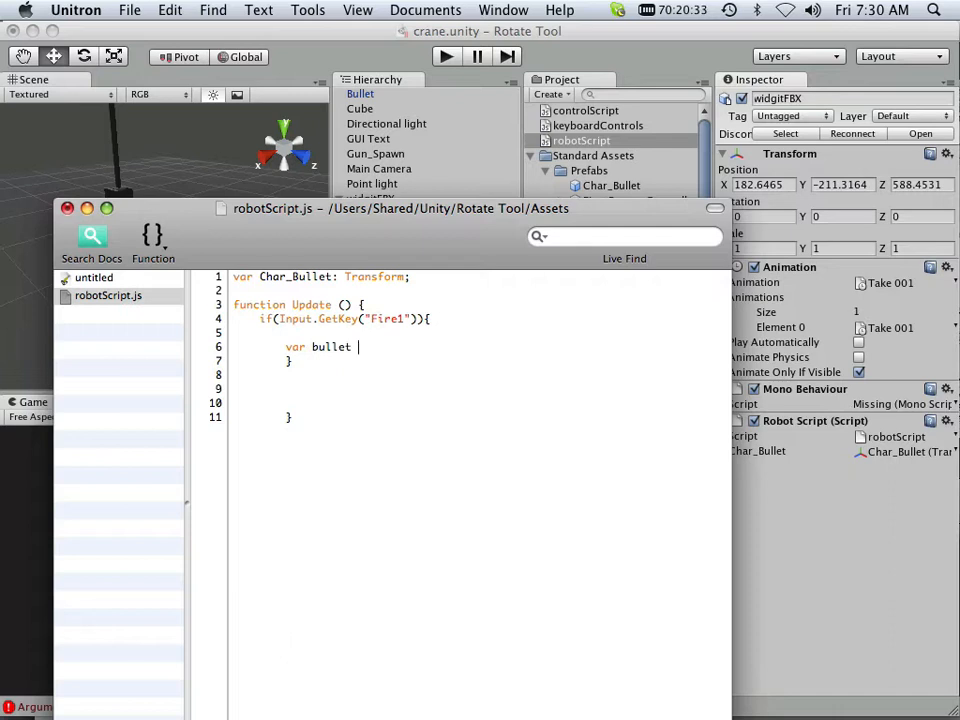
pyautogui.write('=')
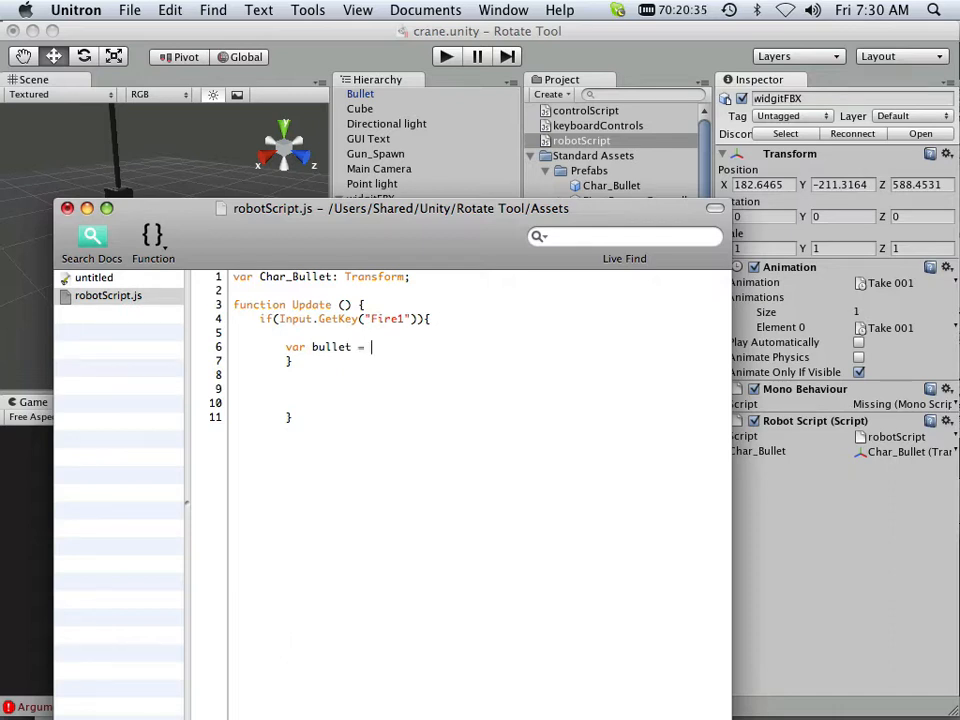
pyautogui.write('In')
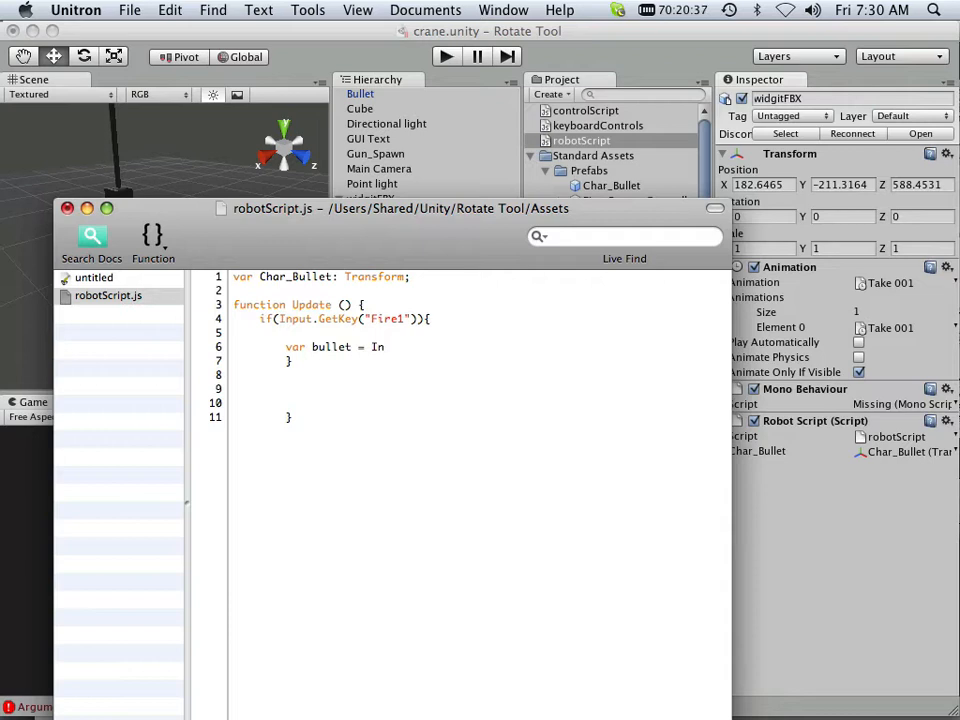
pyautogui.write('stantiate')
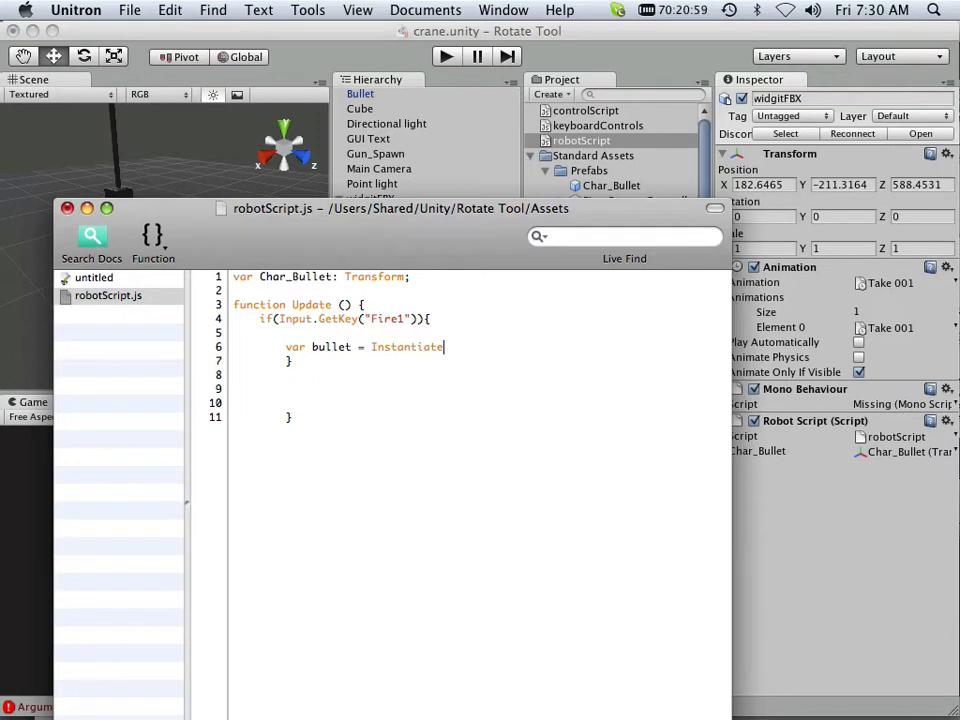
# Add '(Char_Bullet' as the first Instantiate argument on line 6.
pyautogui.write('(')
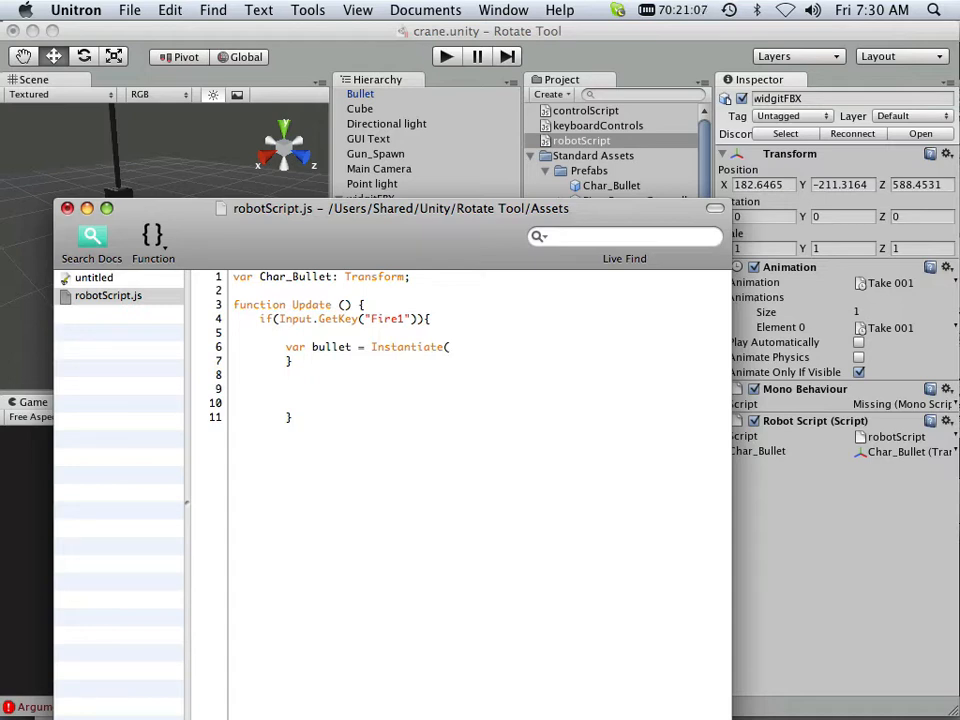
pyautogui.click(451, 347)
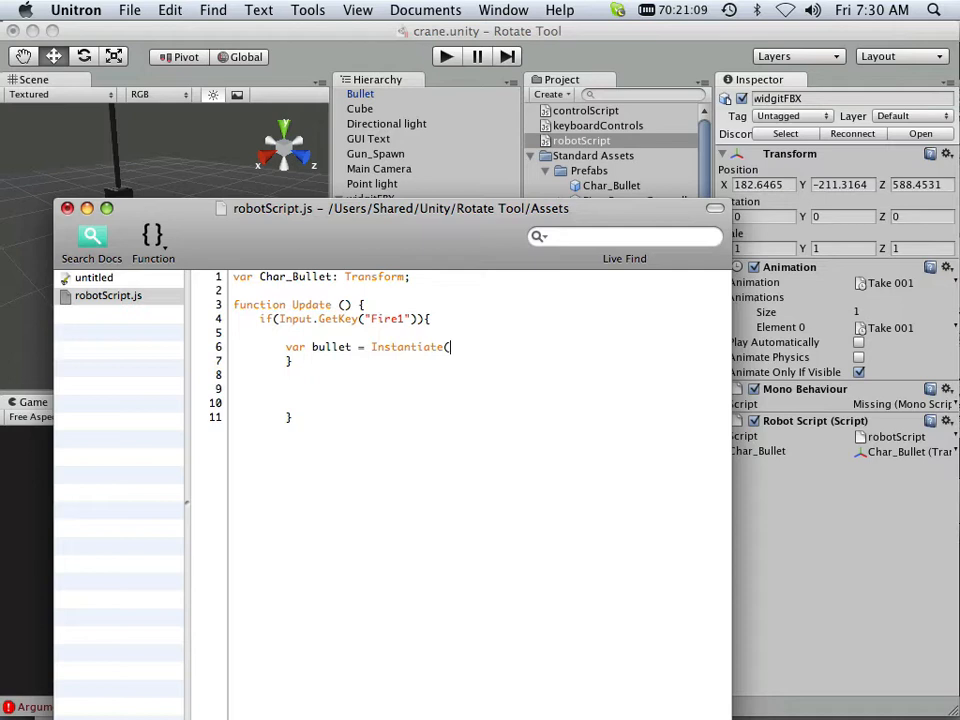
pyautogui.write('Cha')
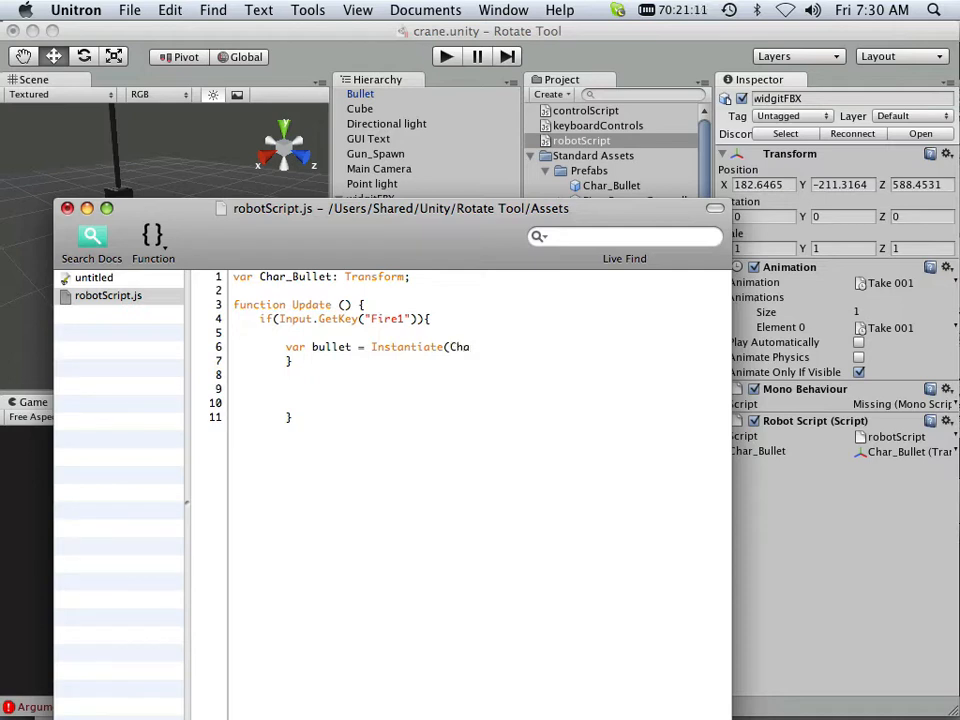
pyautogui.write('r')
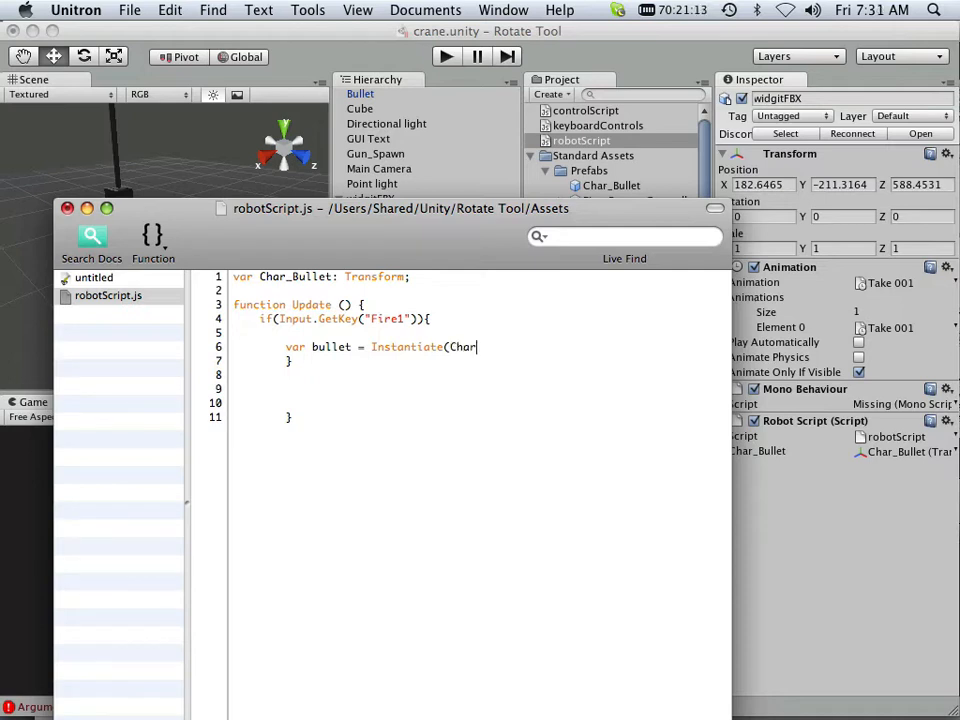
pyautogui.write('_Bullet')
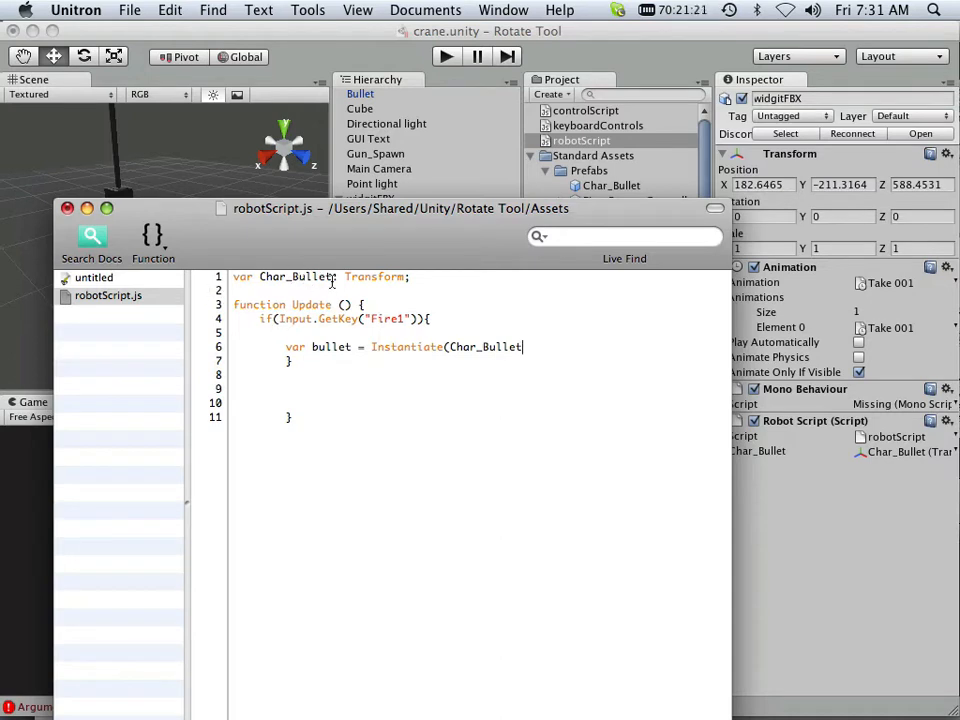
pyautogui.moveTo(446, 364)
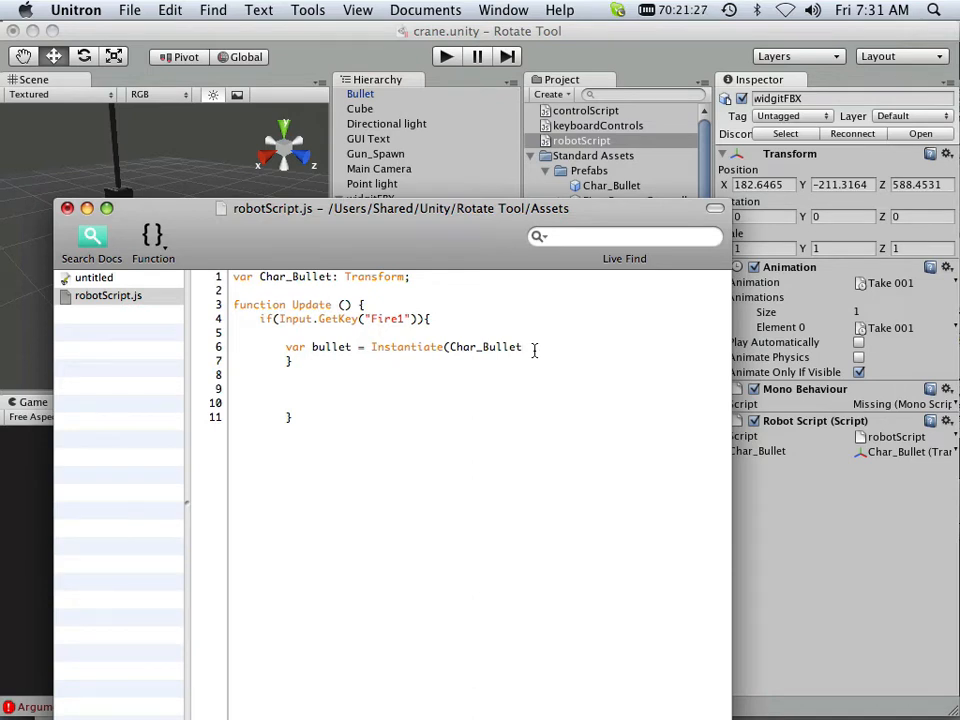
# Add GameObject.Find("Gun_Spawn") as the second Instantiate argument after Char_Bullet.
pyautogui.write(',')
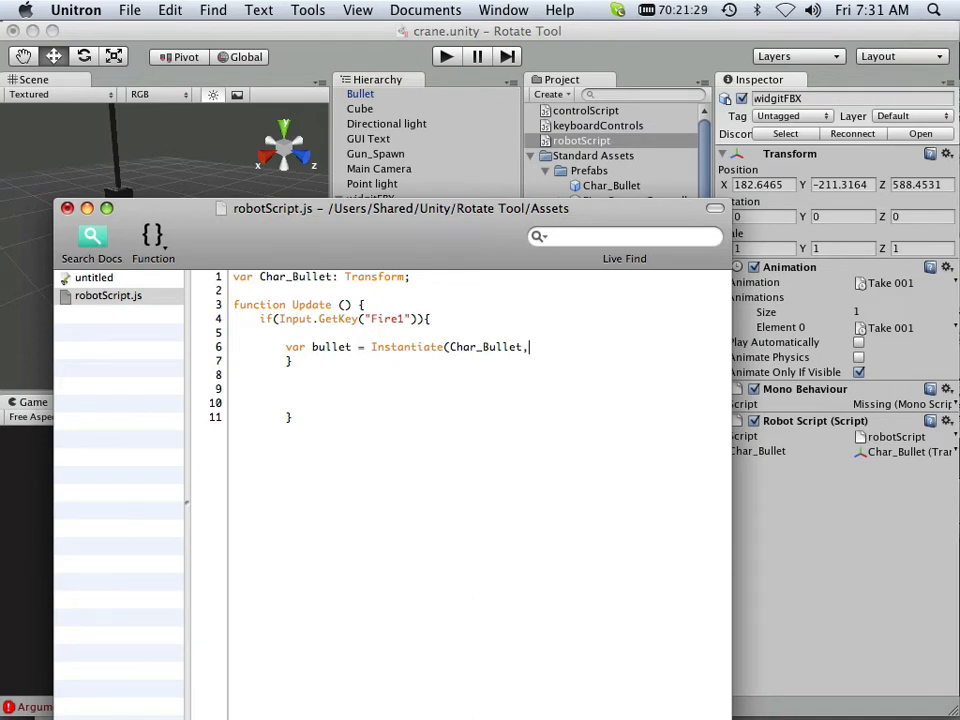
pyautogui.write('G')
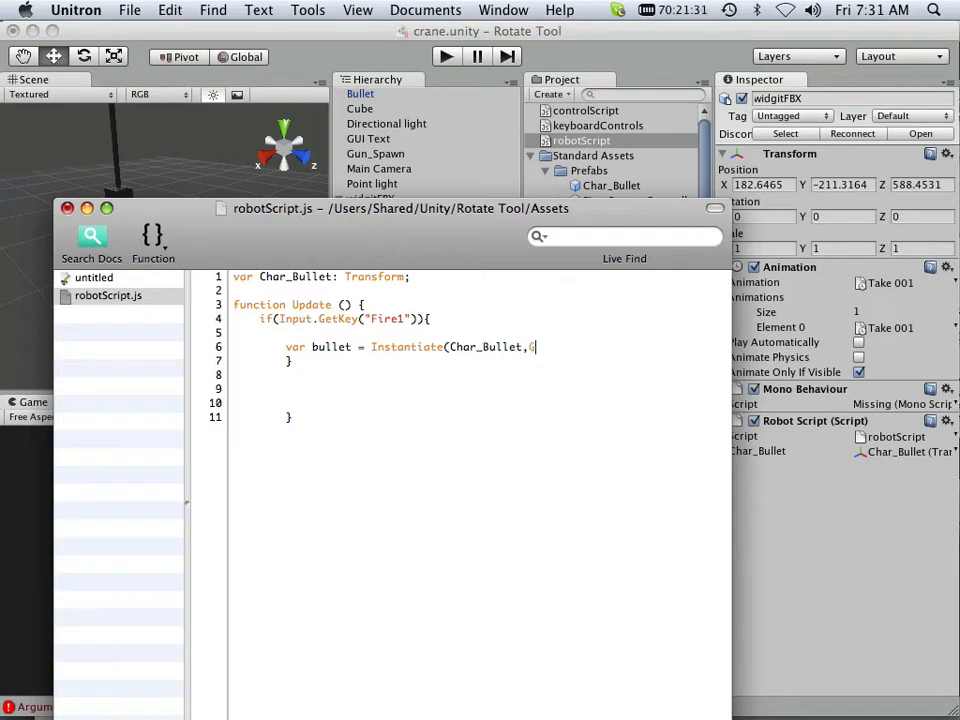
pyautogui.write('ame')
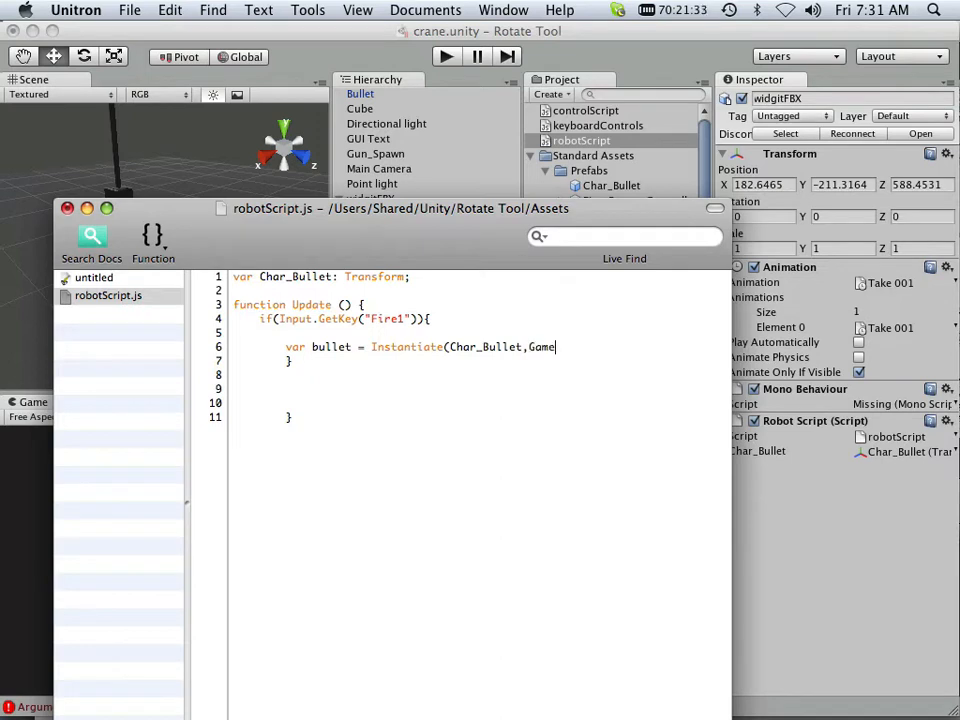
pyautogui.write('Object')
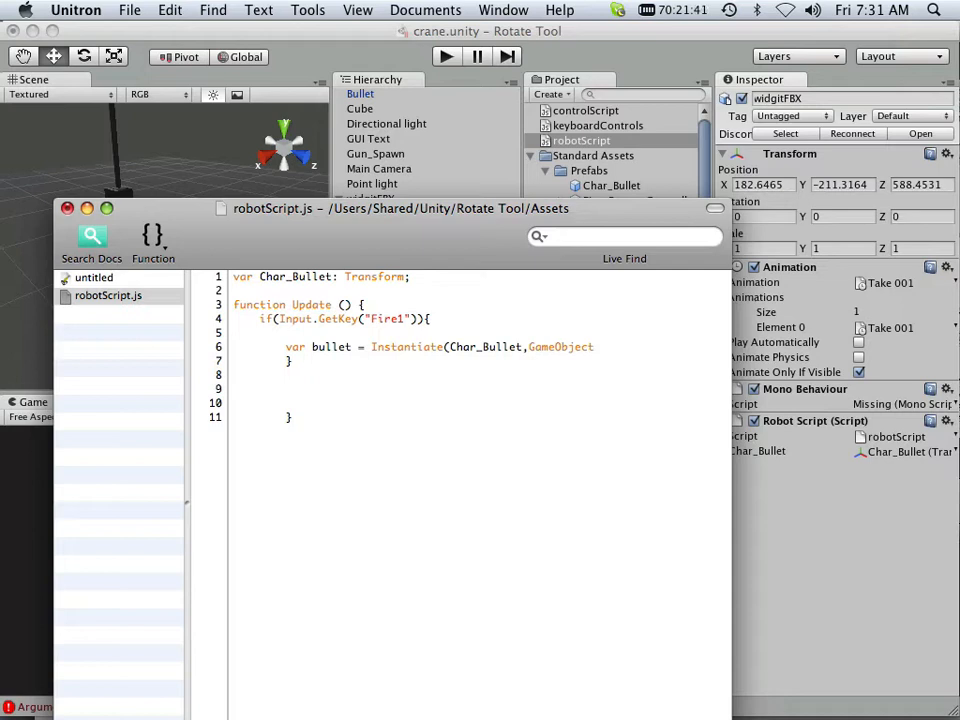
pyautogui.write('.Find')
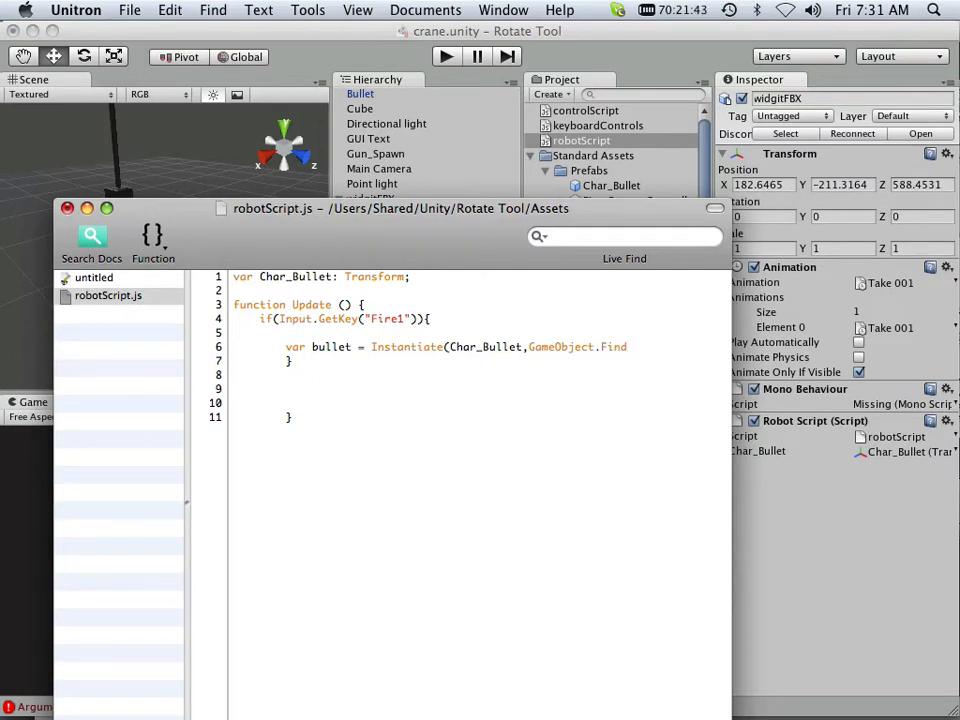
pyautogui.click(628, 347)
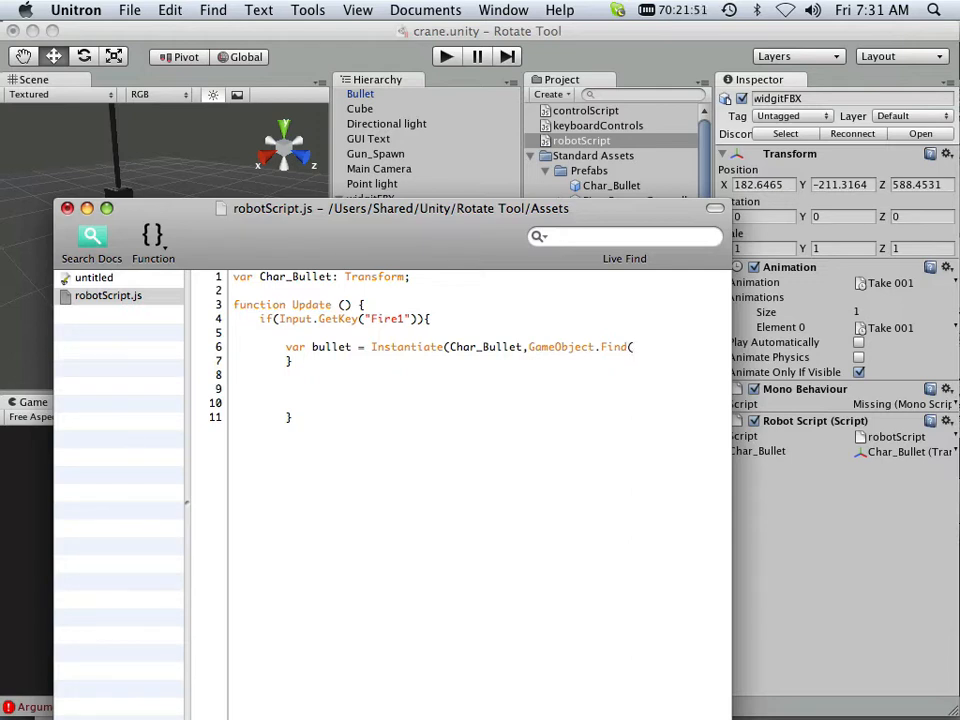
pyautogui.write('"Gun_')
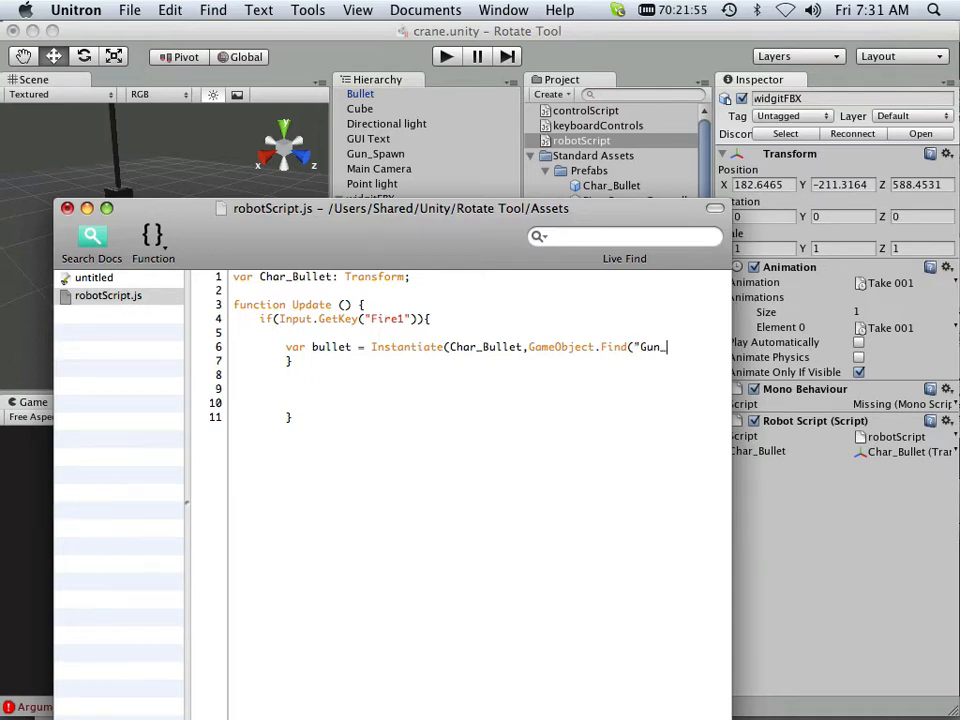
pyautogui.write('Spawn')
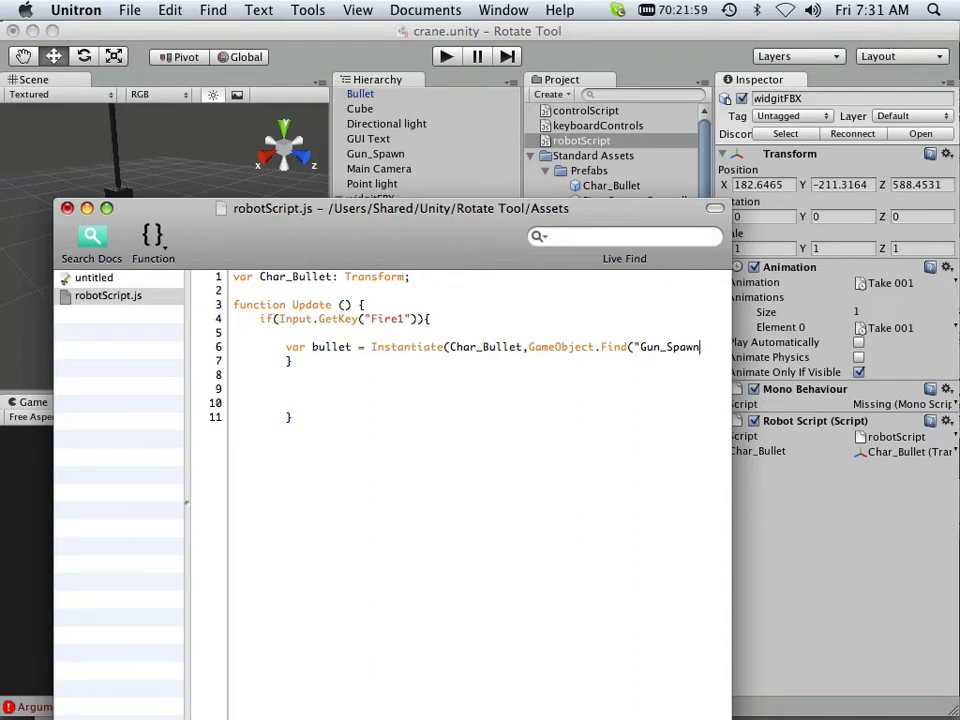
pyautogui.write('")')
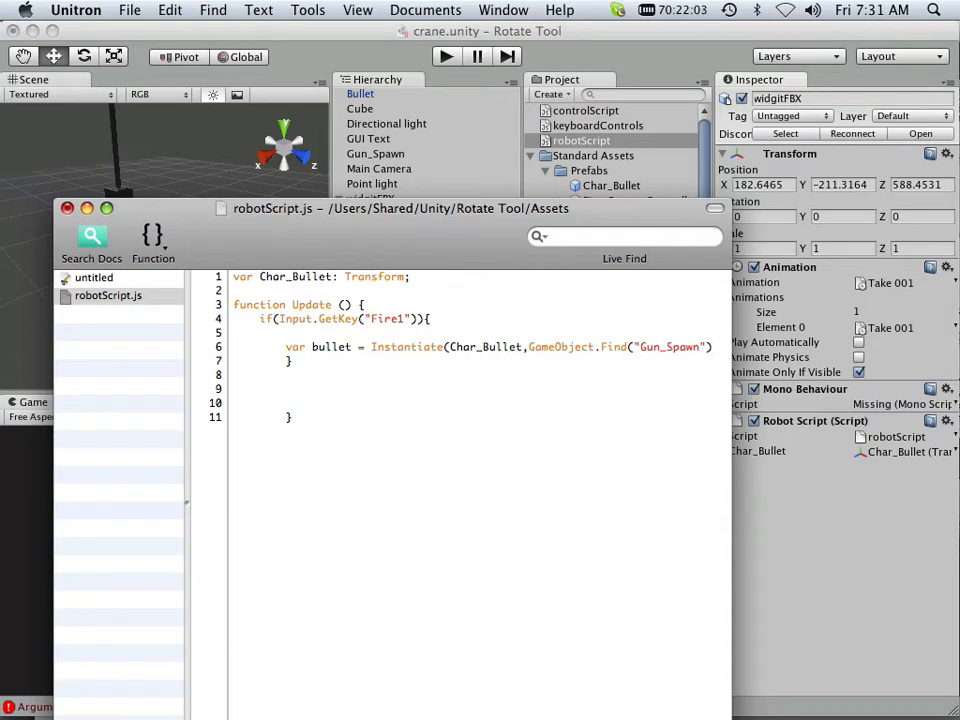
pyautogui.moveTo(550, 131)
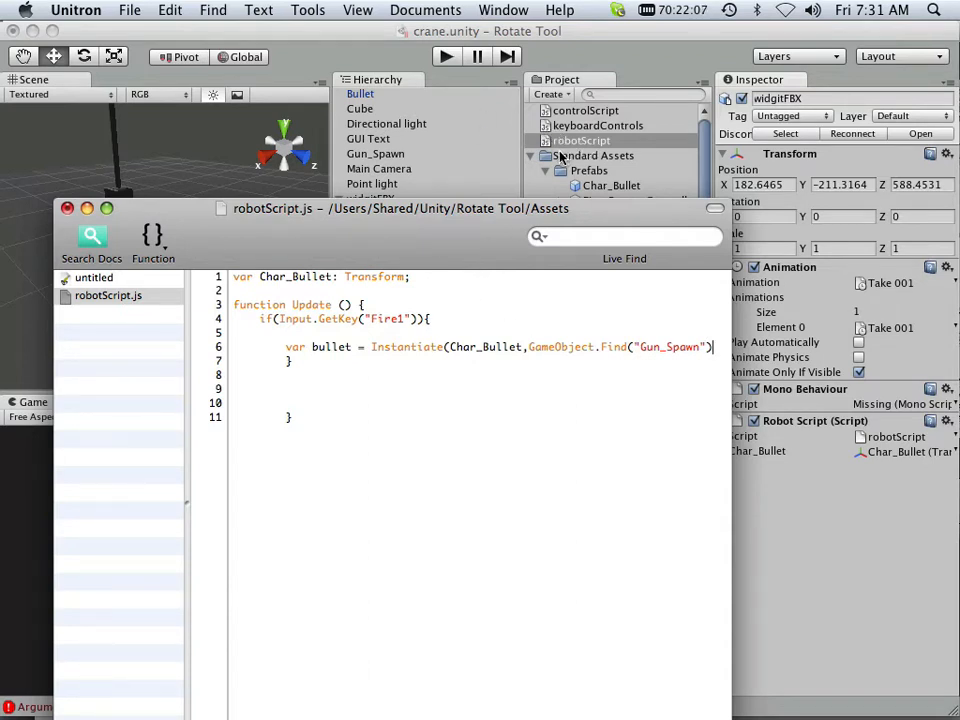
pyautogui.moveTo(656, 363)
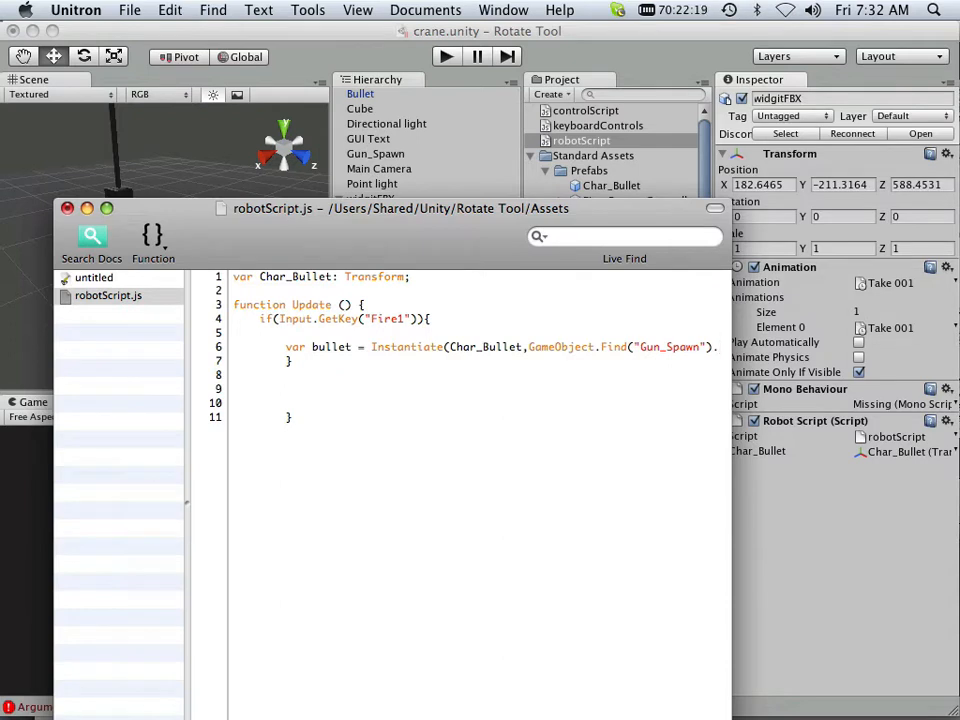
# Finish the call with .transform.position and Quaternion.identity, closing it with ');'.
pyautogui.write('.tran')
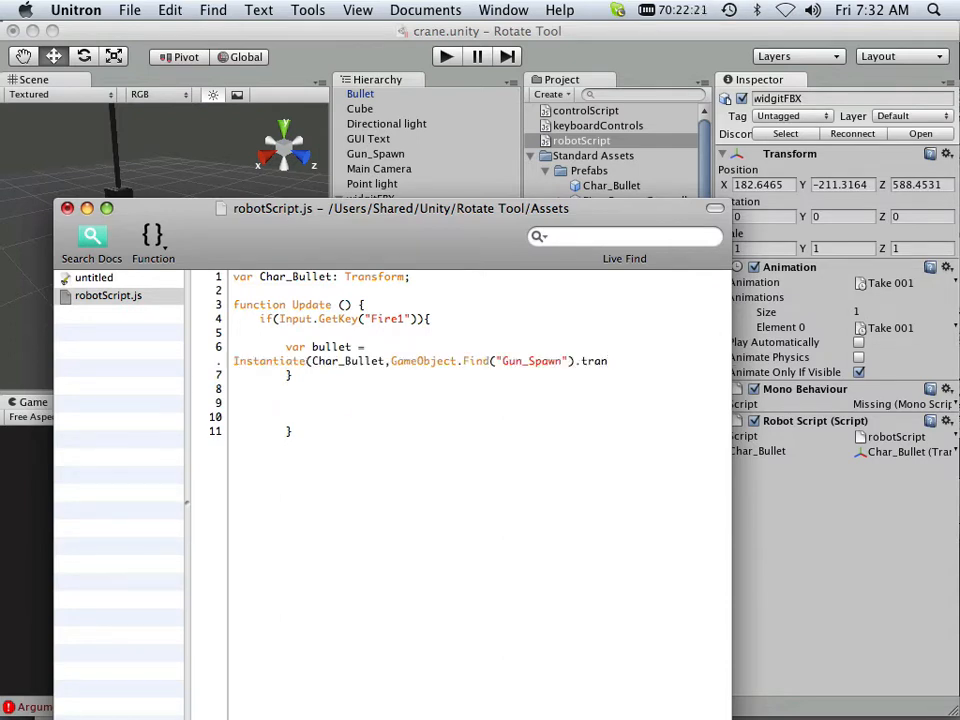
pyautogui.write('sform')
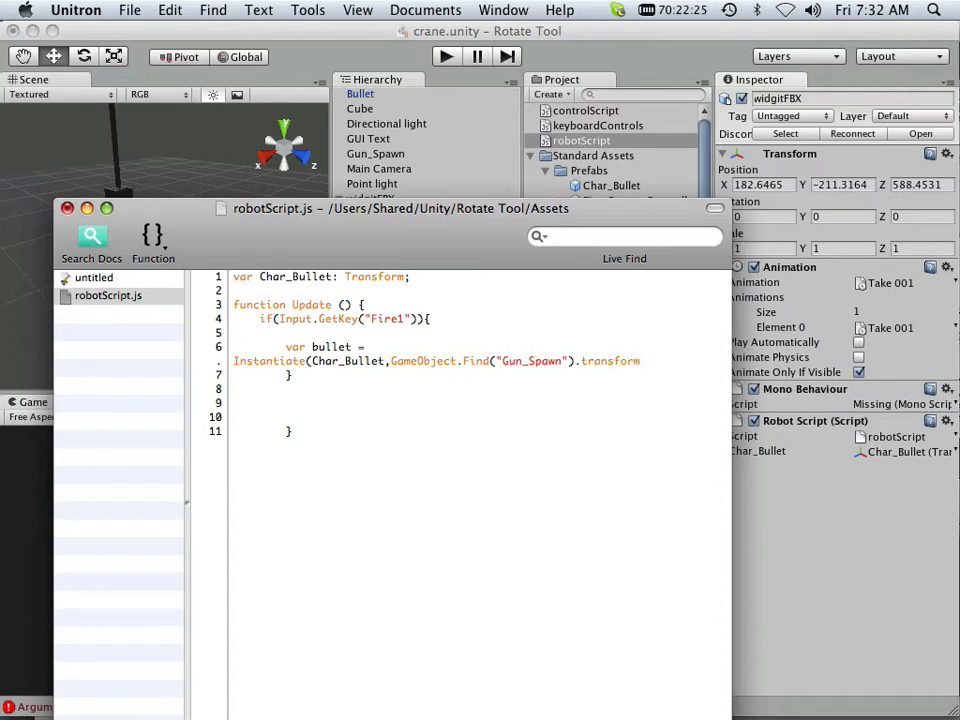
pyautogui.write('.pos')
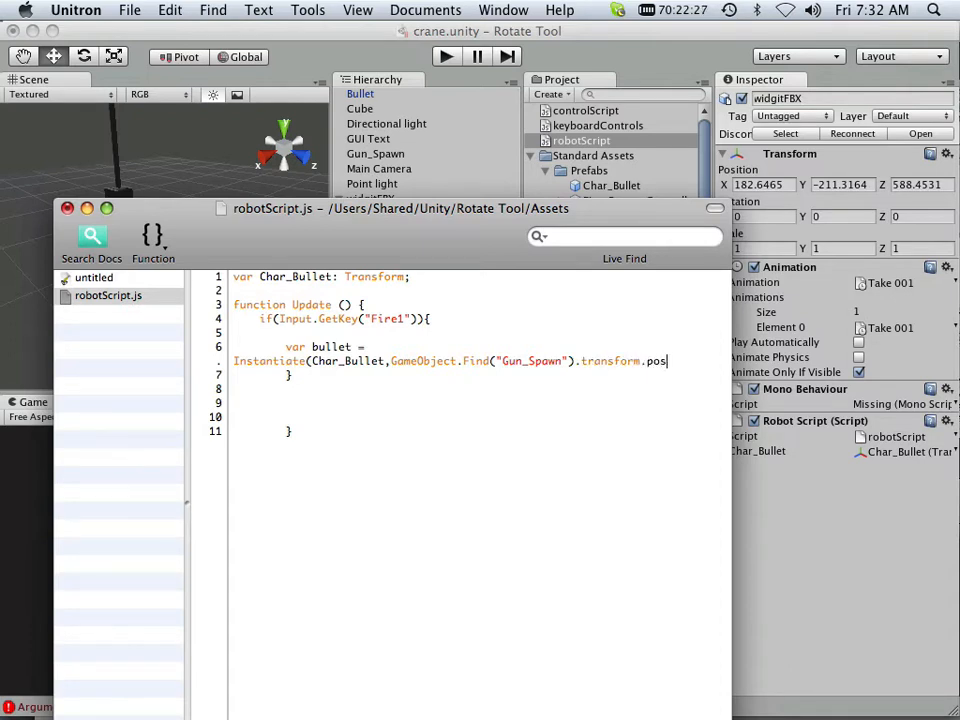
pyautogui.write('ition')
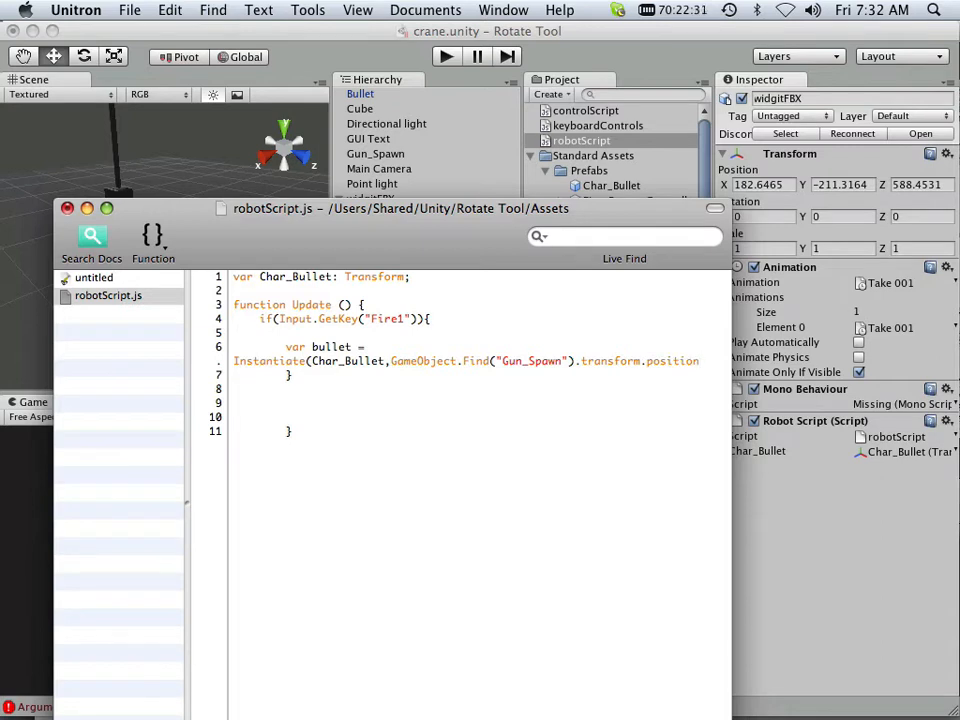
pyautogui.write(',')
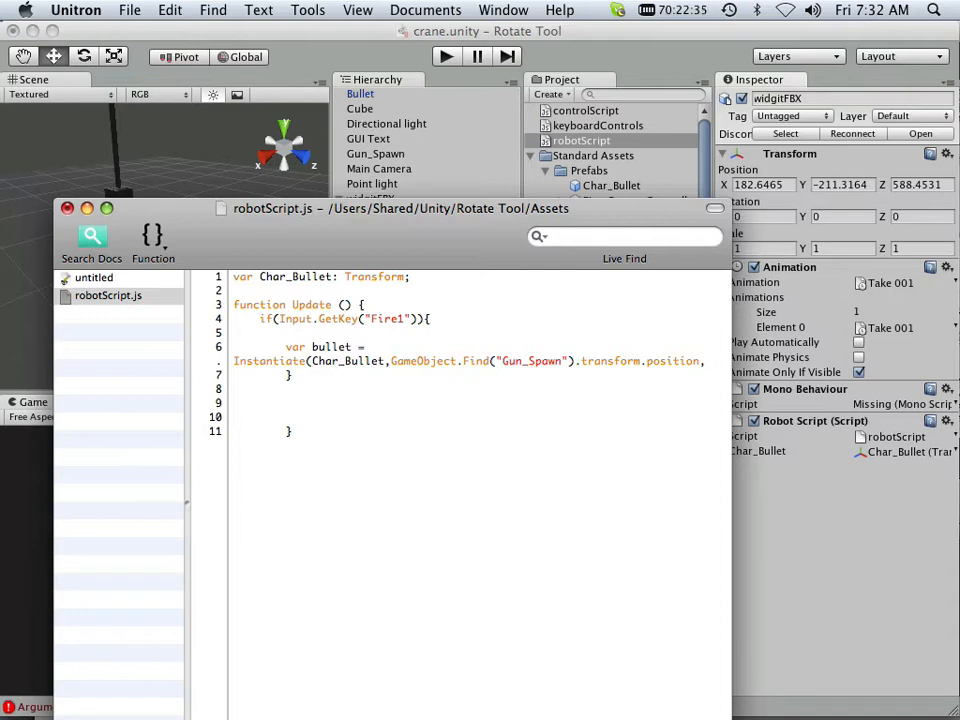
pyautogui.write('Quat')
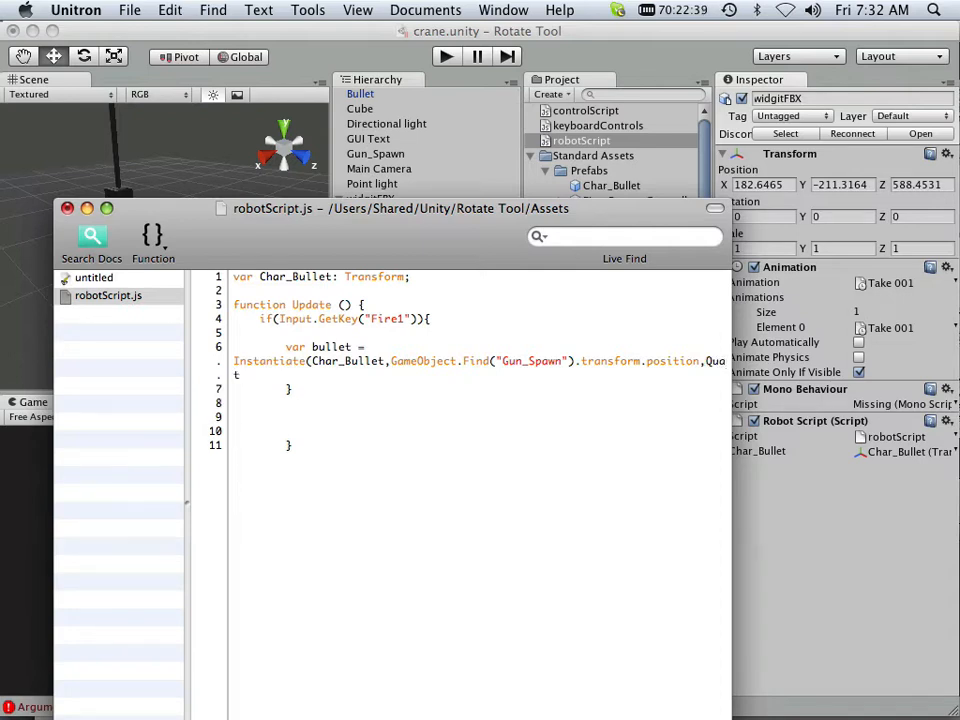
pyautogui.write('ernion.identy')
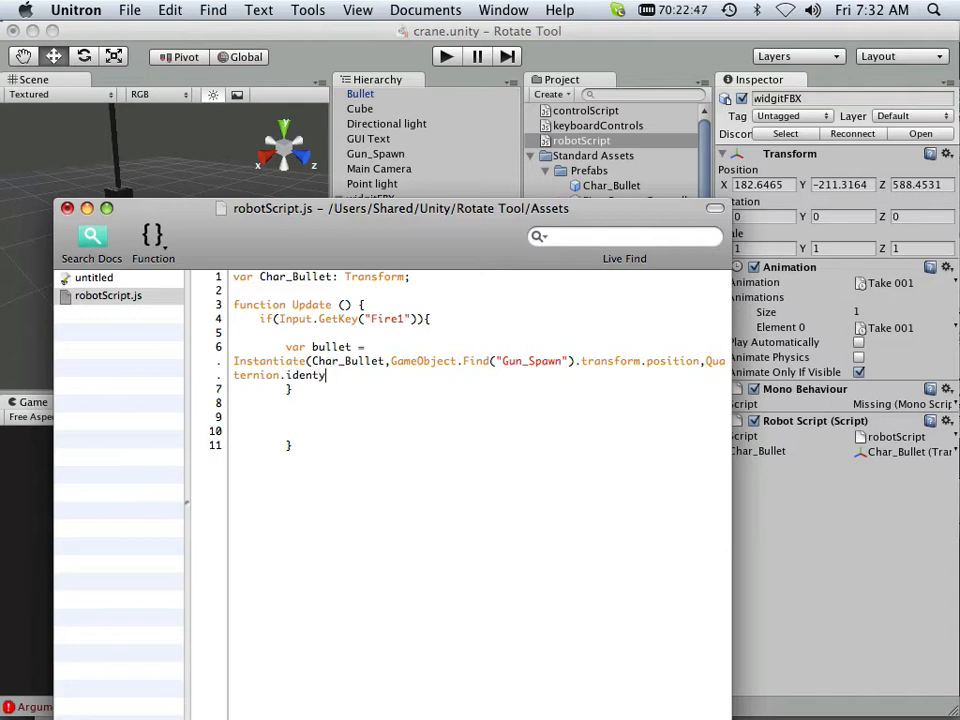
pyautogui.press('Backspace')
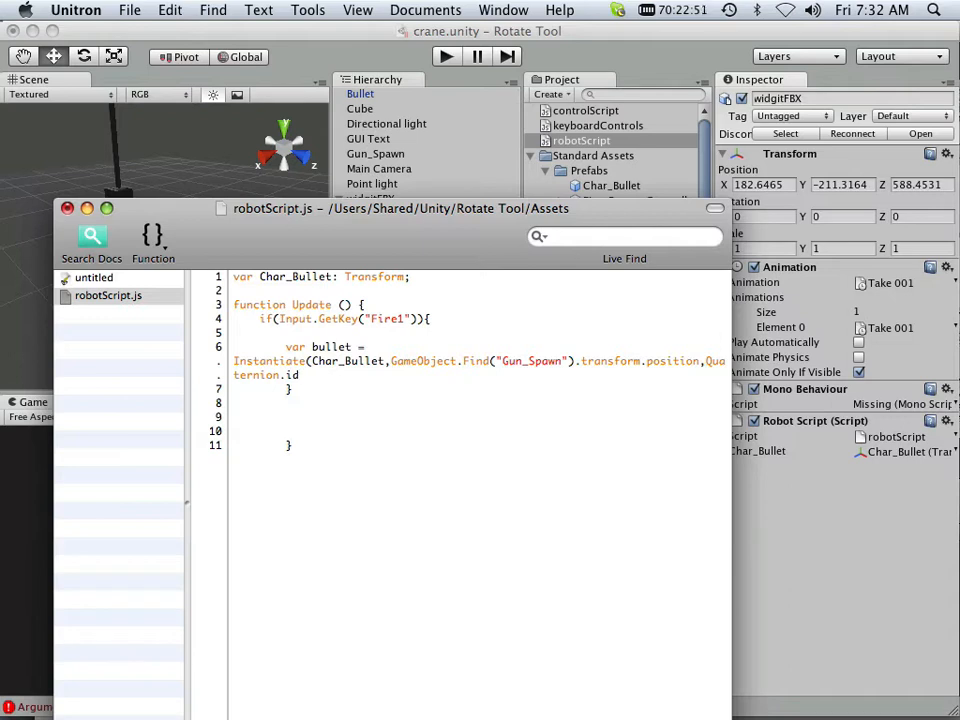
pyautogui.write('entity')
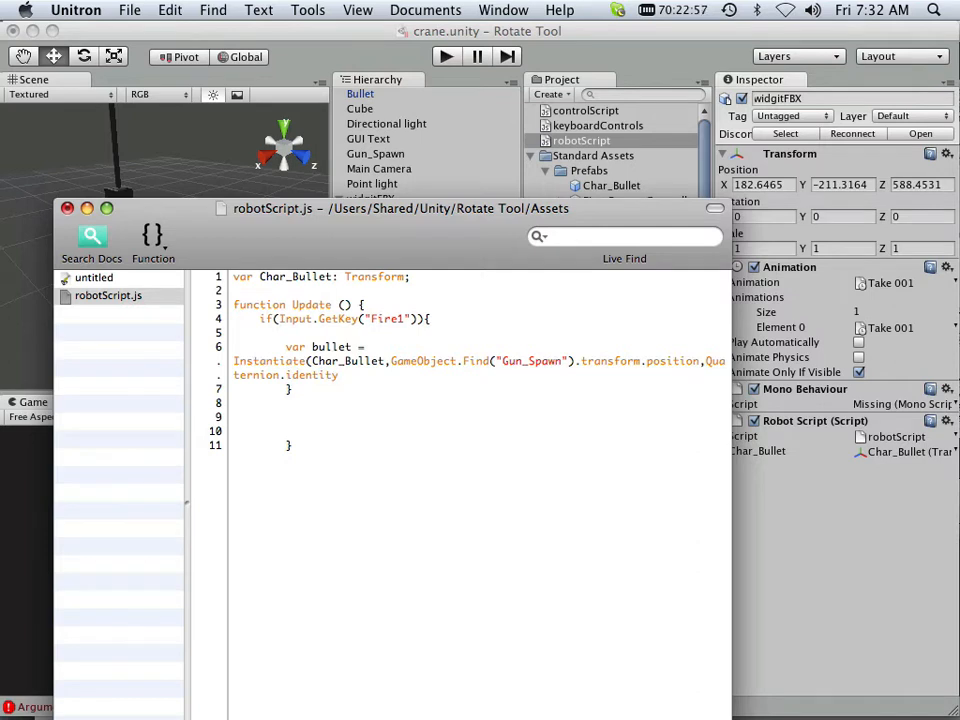
pyautogui.write(');')
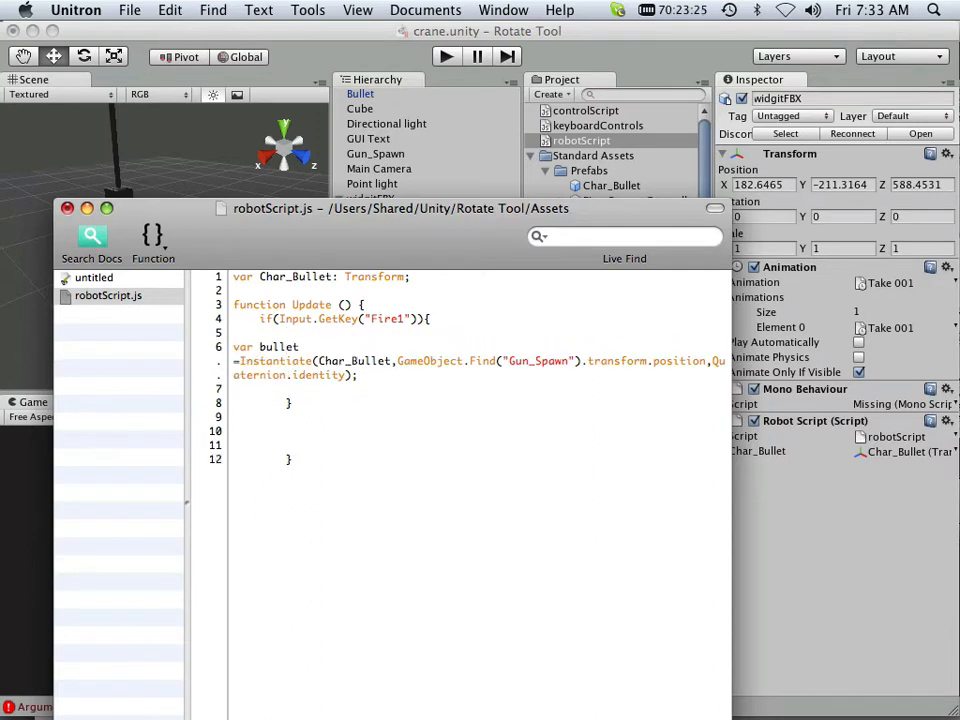
# Enlarge the editor and start line 7 with bullet.rigidbody.AddForce.
pyautogui.click(234, 361)
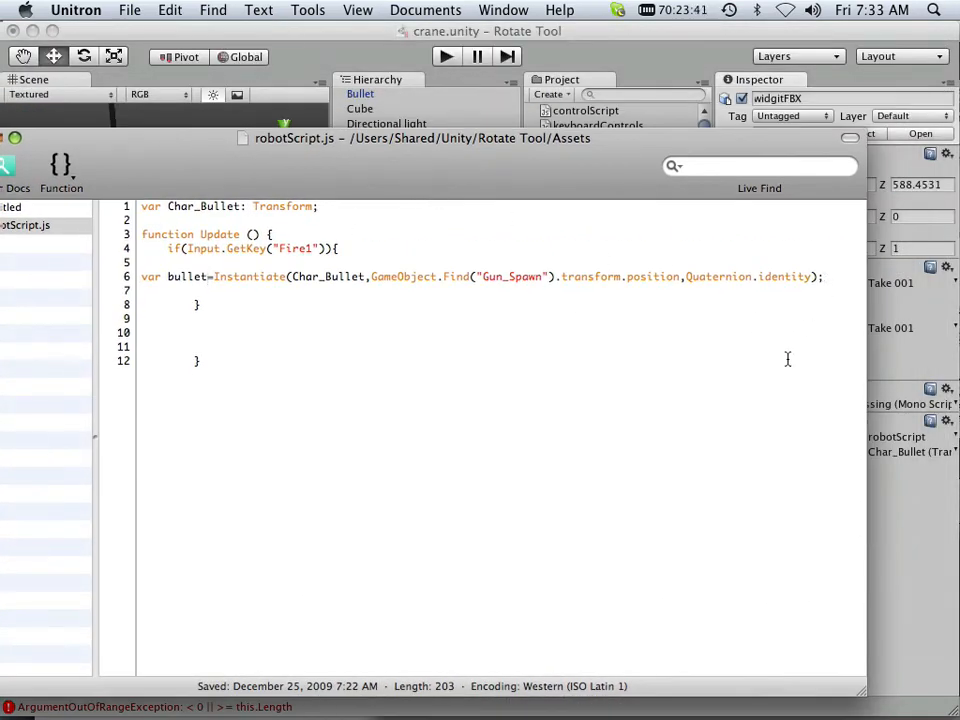
pyautogui.press('enter')
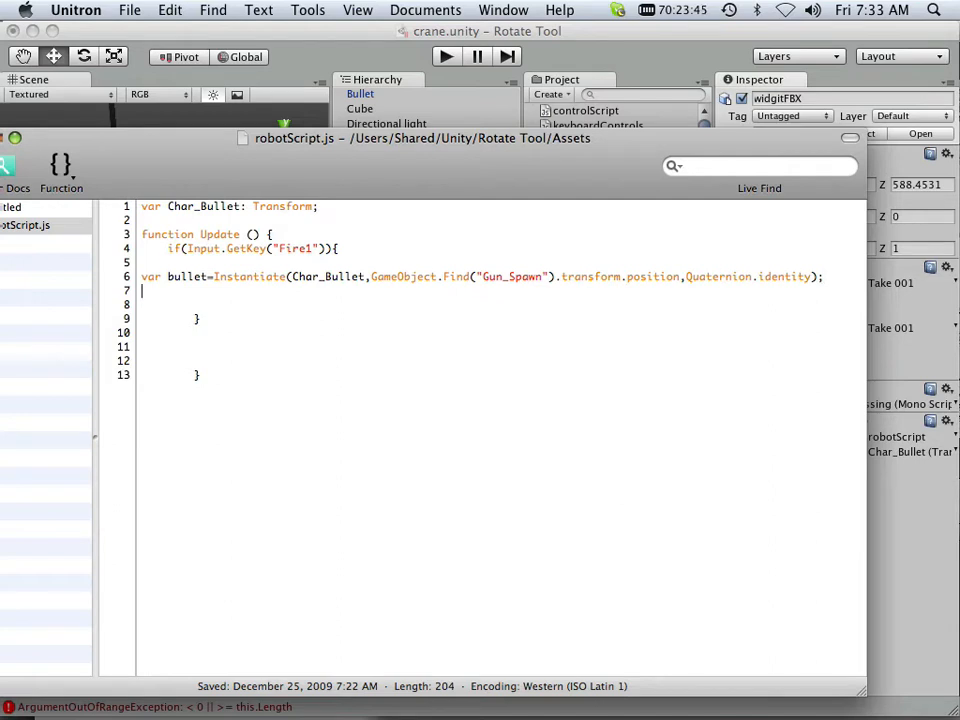
pyautogui.write('b')
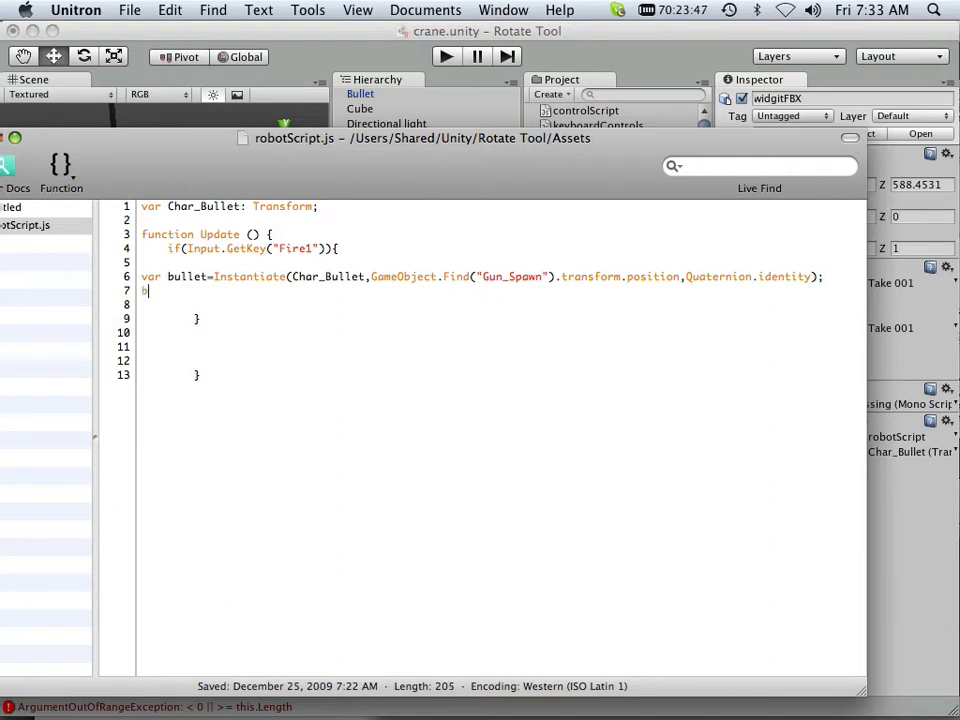
pyautogui.write('u')
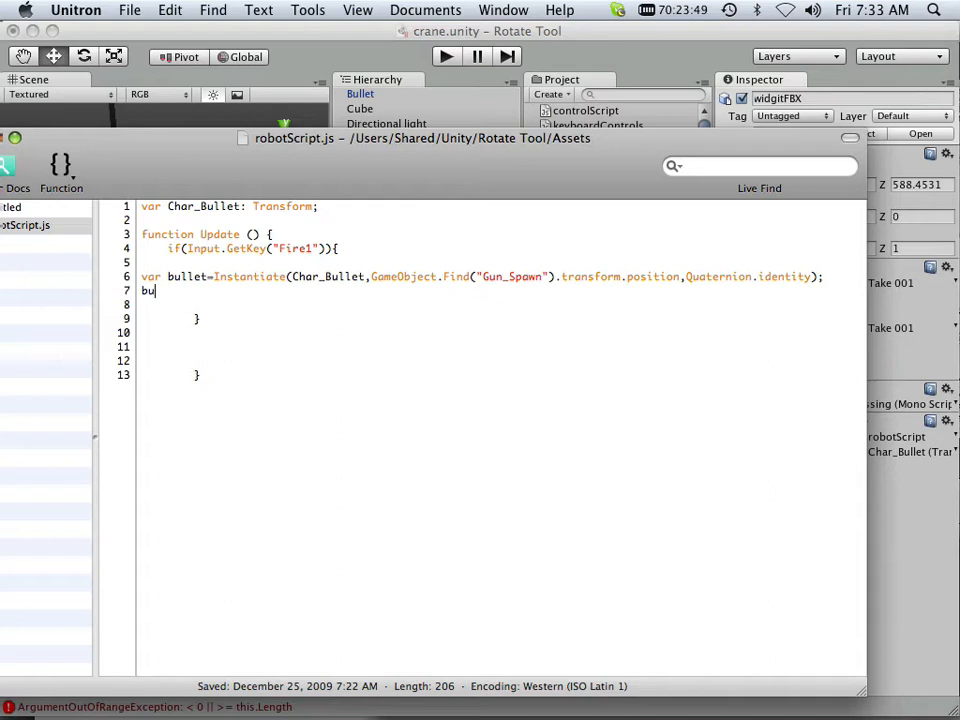
pyautogui.write('llet')
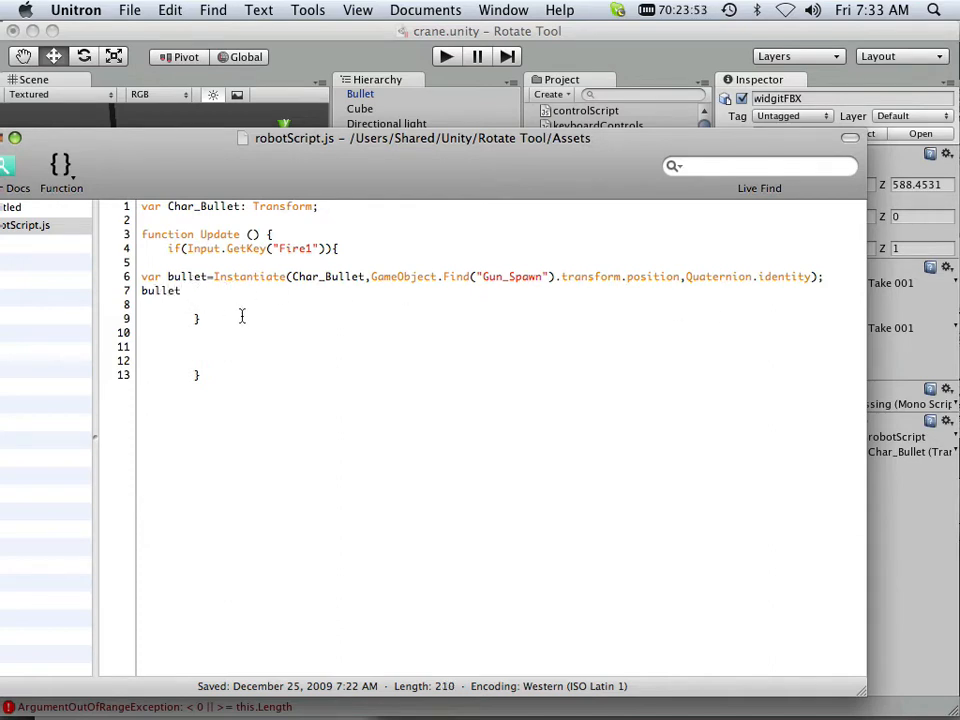
pyautogui.write('.')
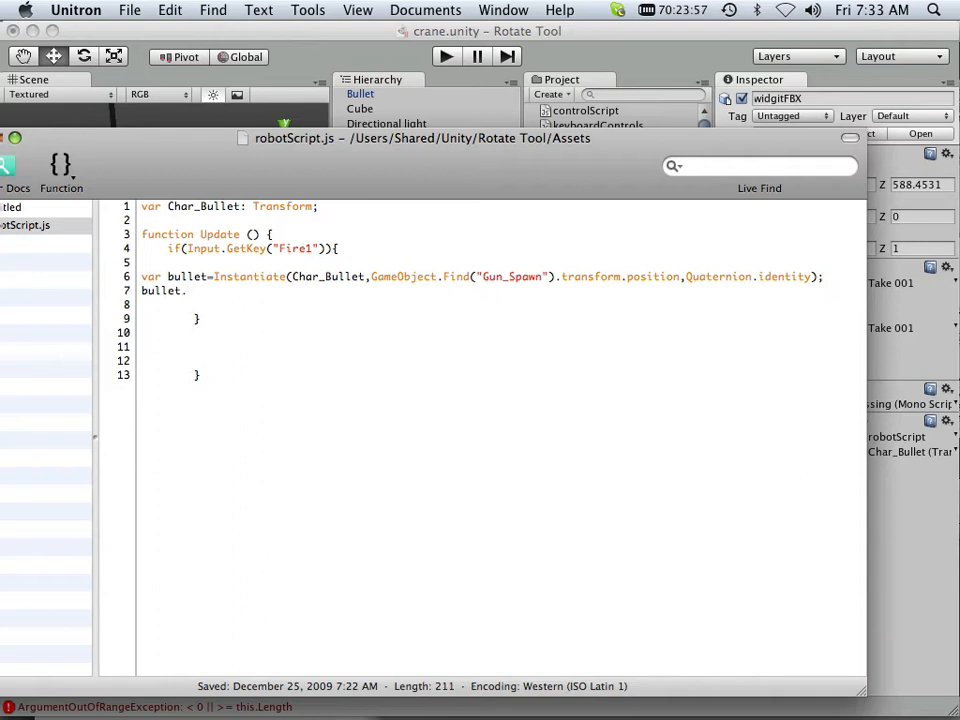
pyautogui.write('rigid')
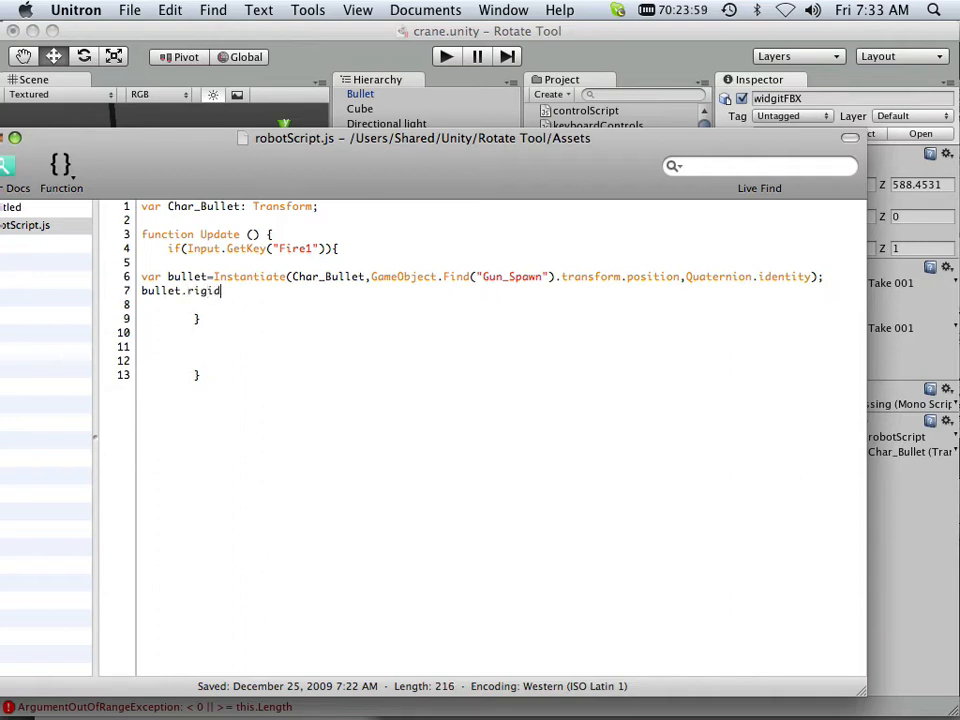
pyautogui.write('b')
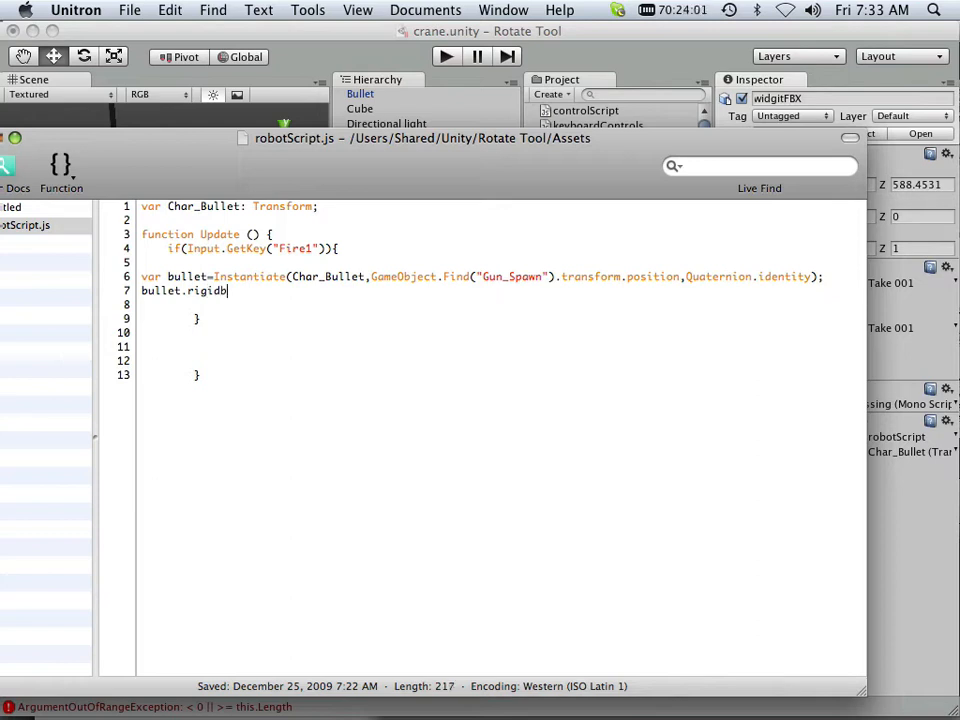
pyautogui.write('ody')
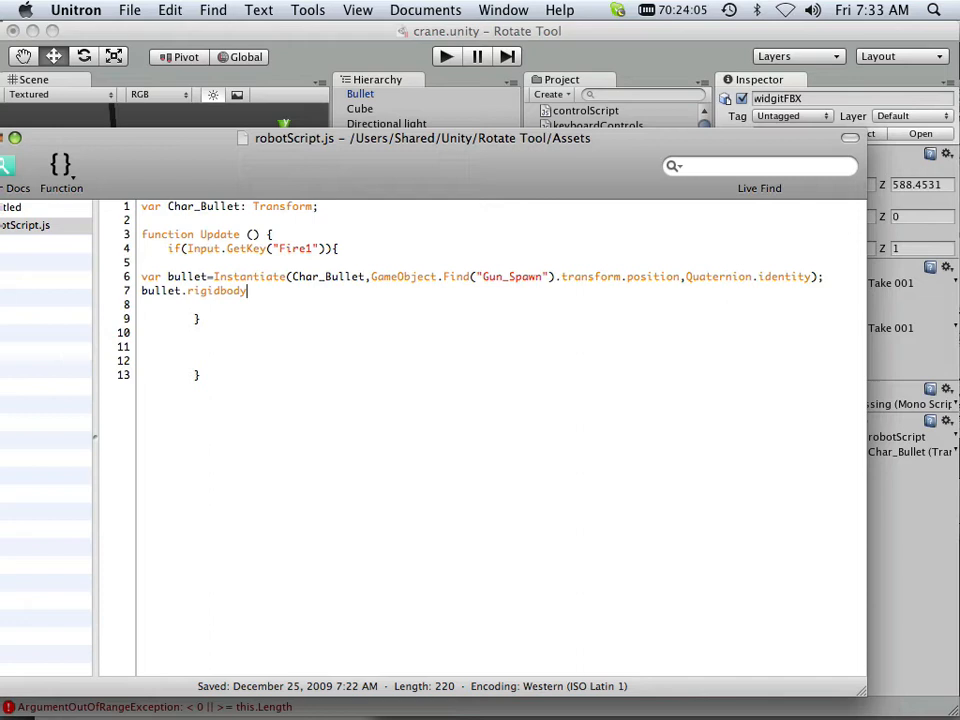
pyautogui.write('.A')
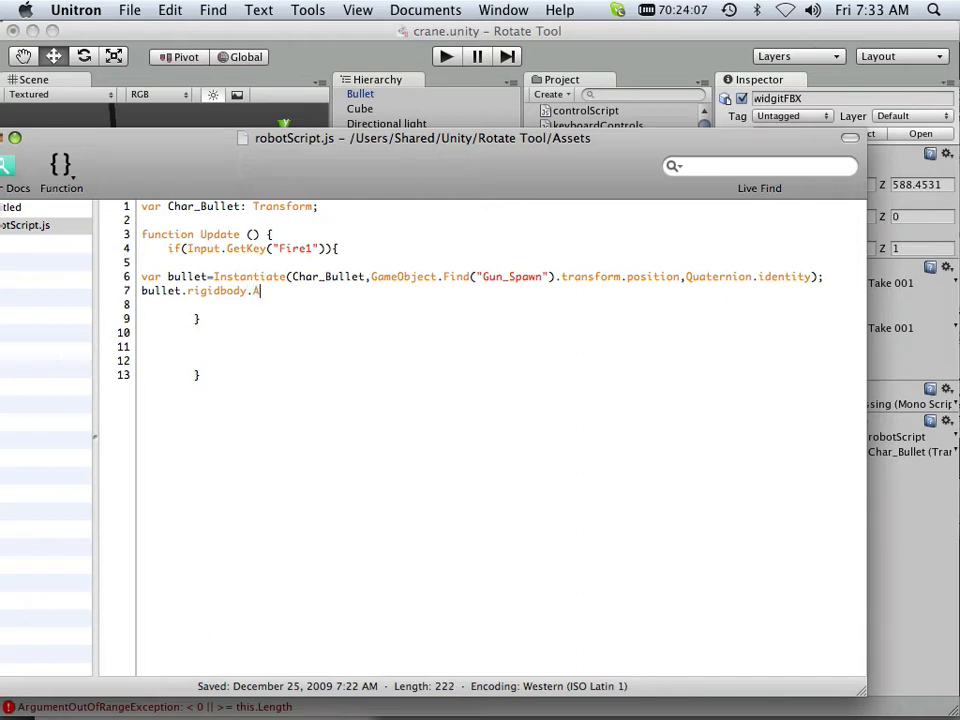
pyautogui.write('dd')
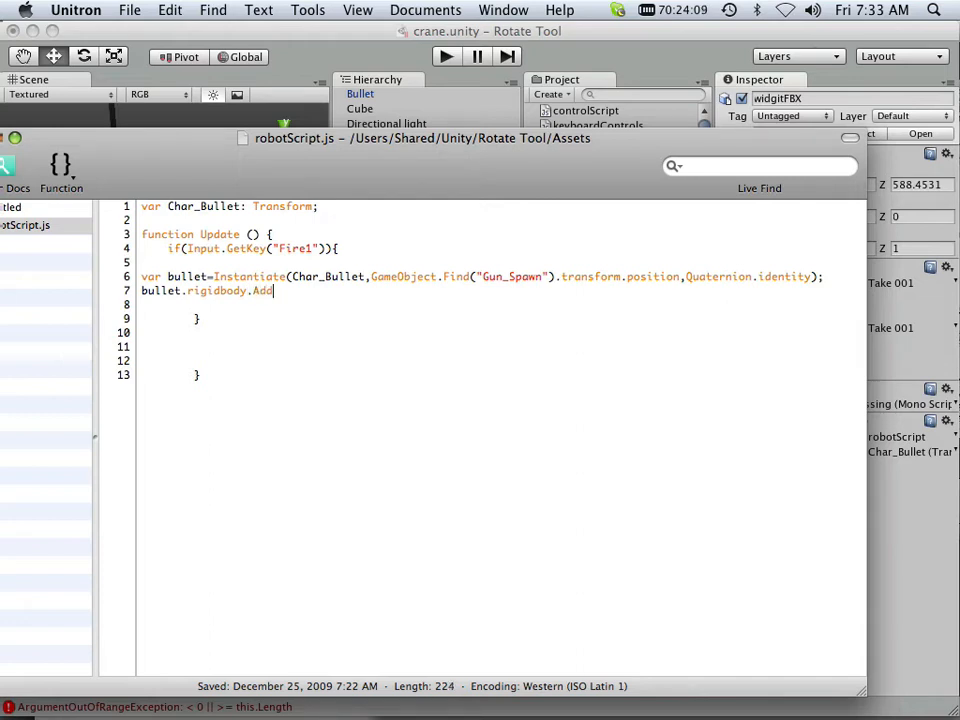
pyautogui.write('For')
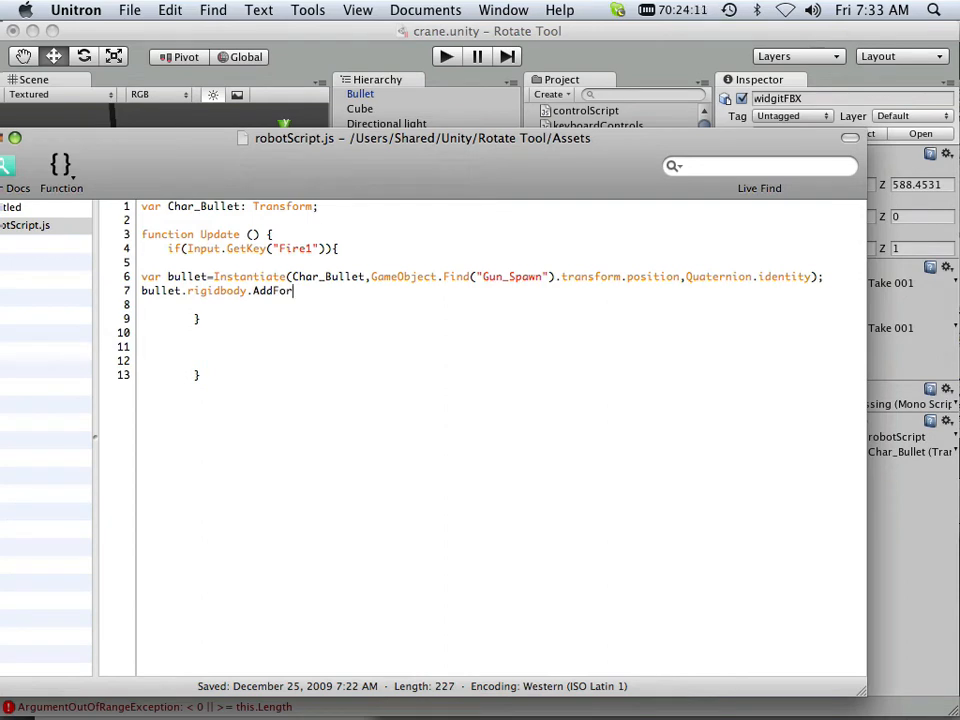
pyautogui.write('ce')
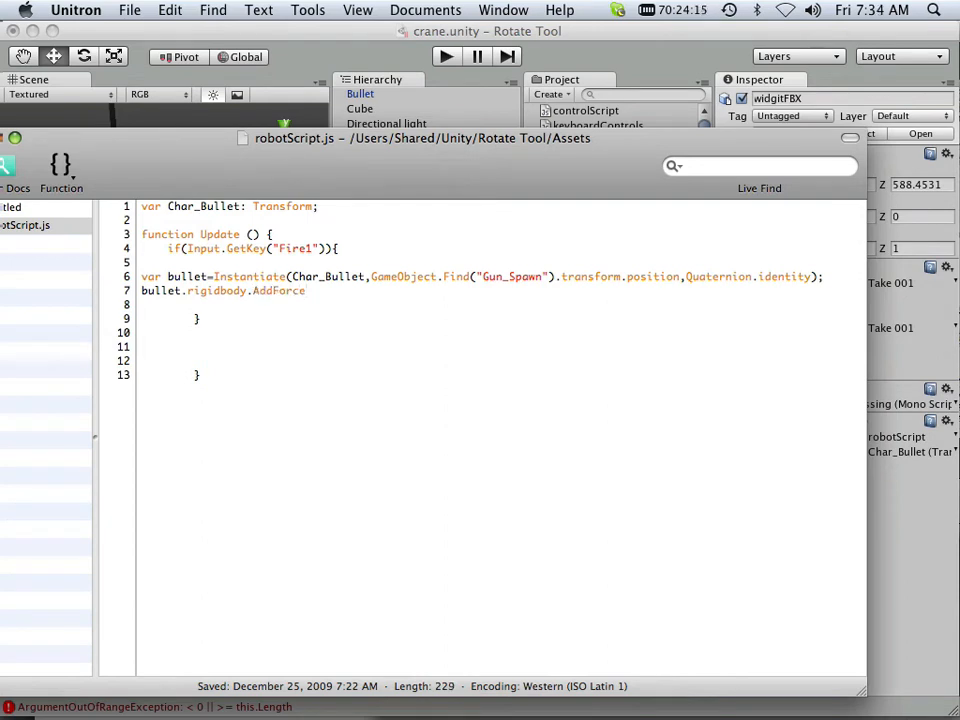
# Complete the force argument as (transform.Forward *20000);.
pyautogui.write('(')
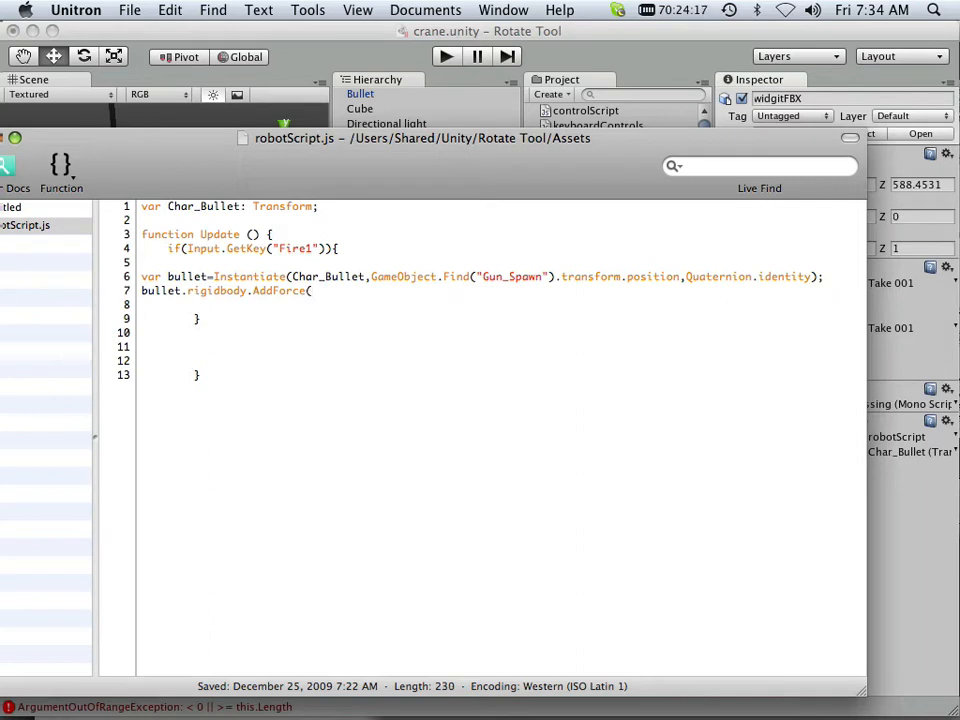
pyautogui.write('trans')
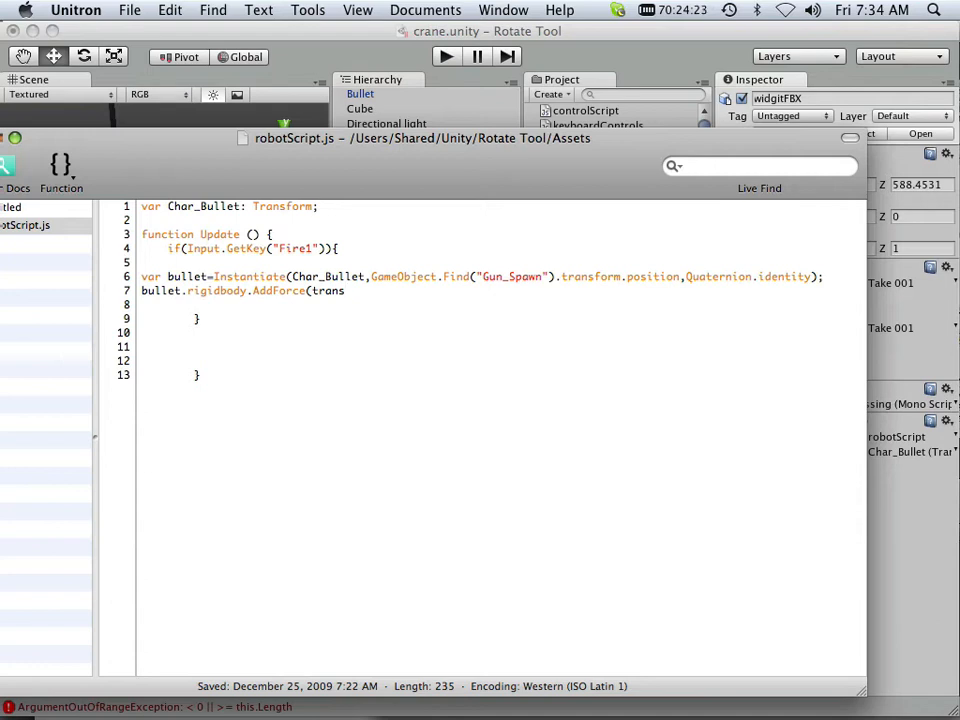
pyautogui.write('f')
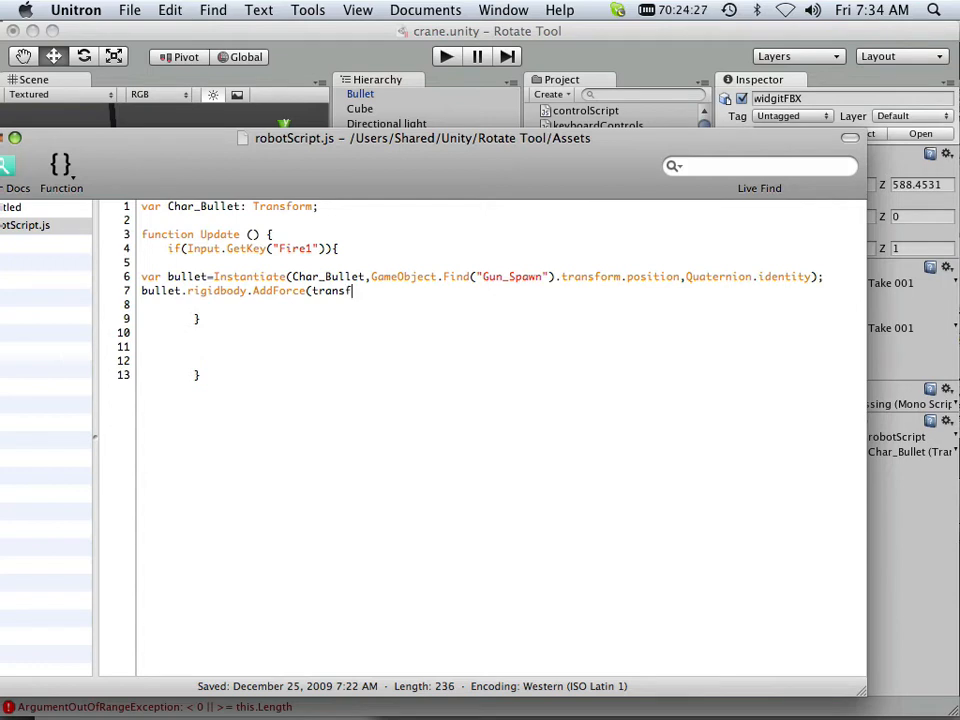
pyautogui.write('orm')
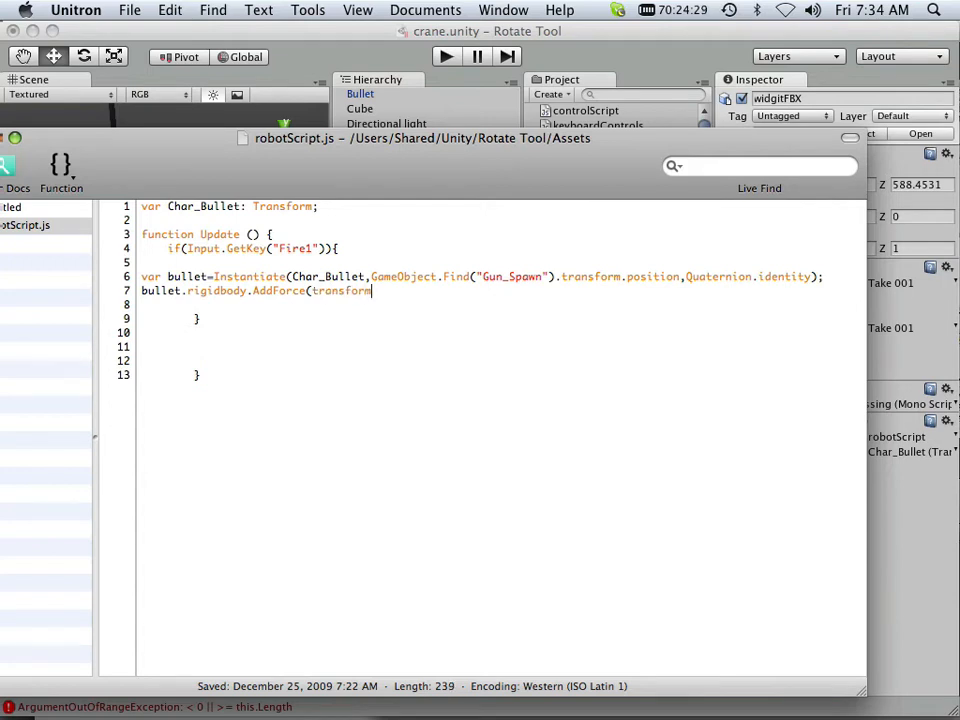
pyautogui.write('.')
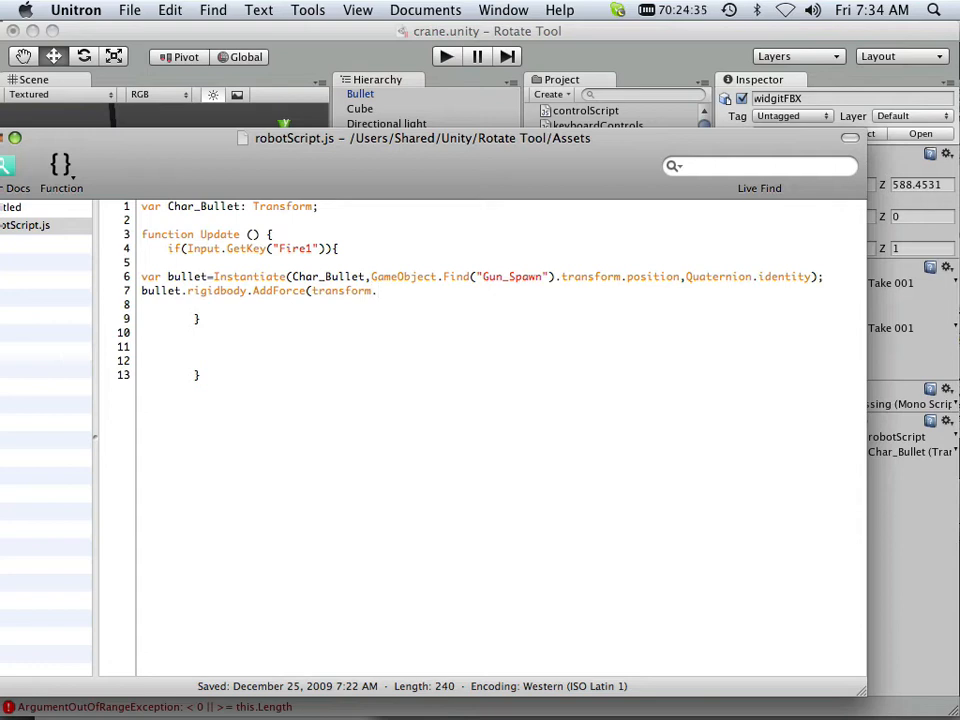
pyautogui.write('.Forward')
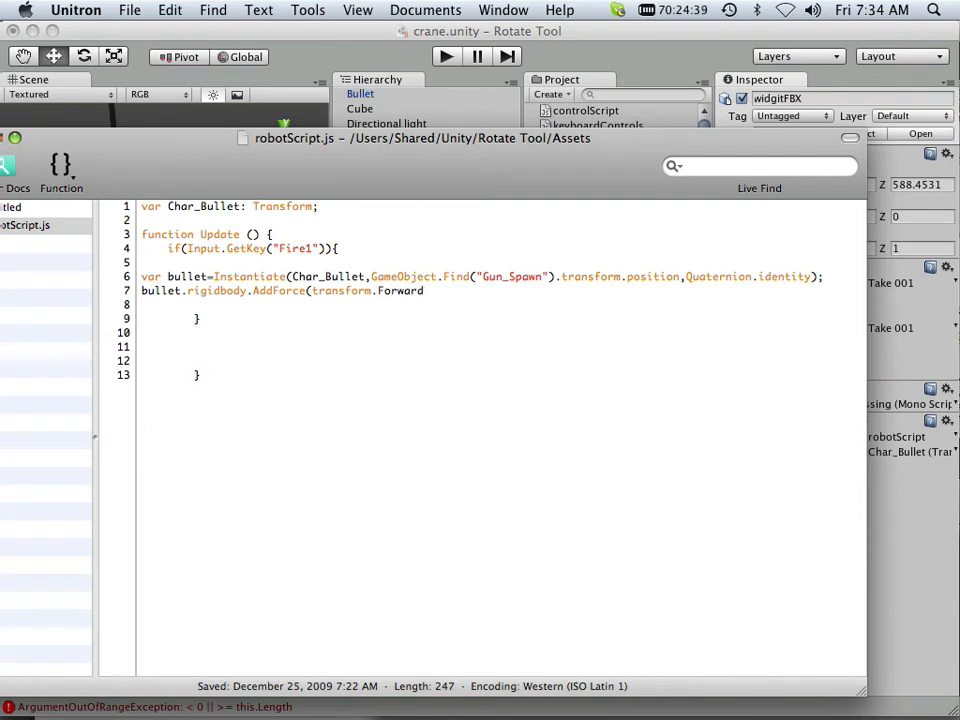
pyautogui.write('*')
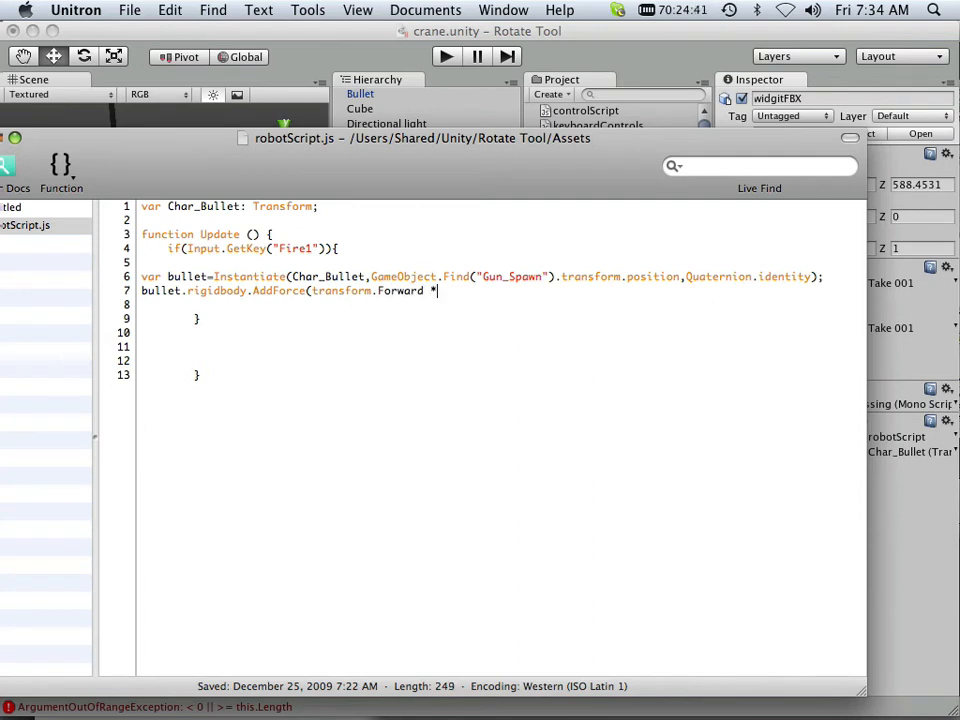
pyautogui.write('2000')
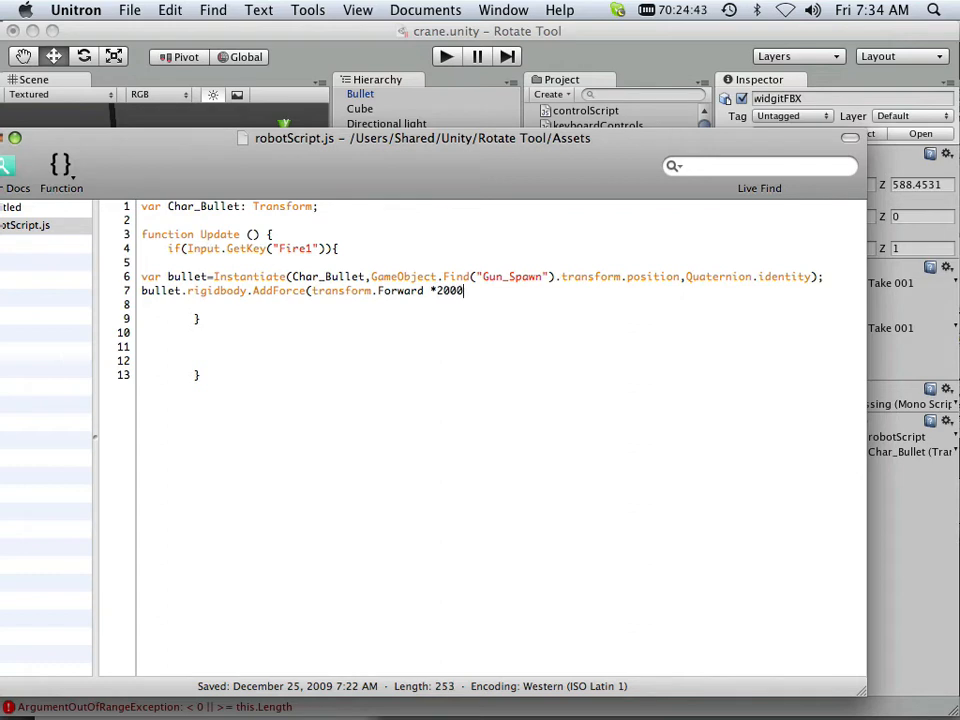
pyautogui.press('Backspace')
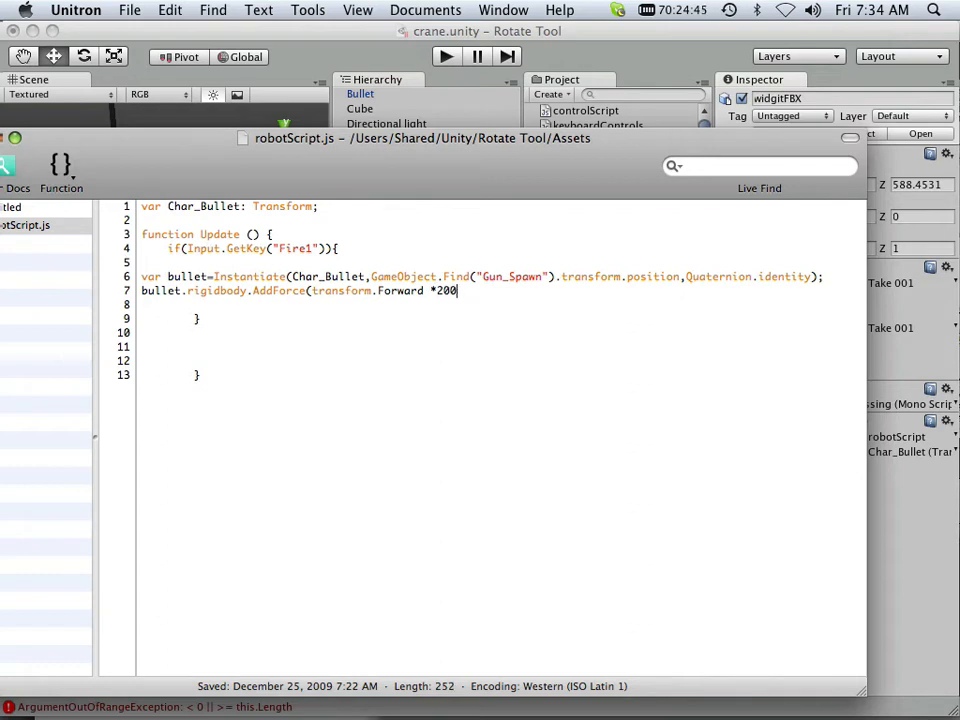
pyautogui.press('Backspace')
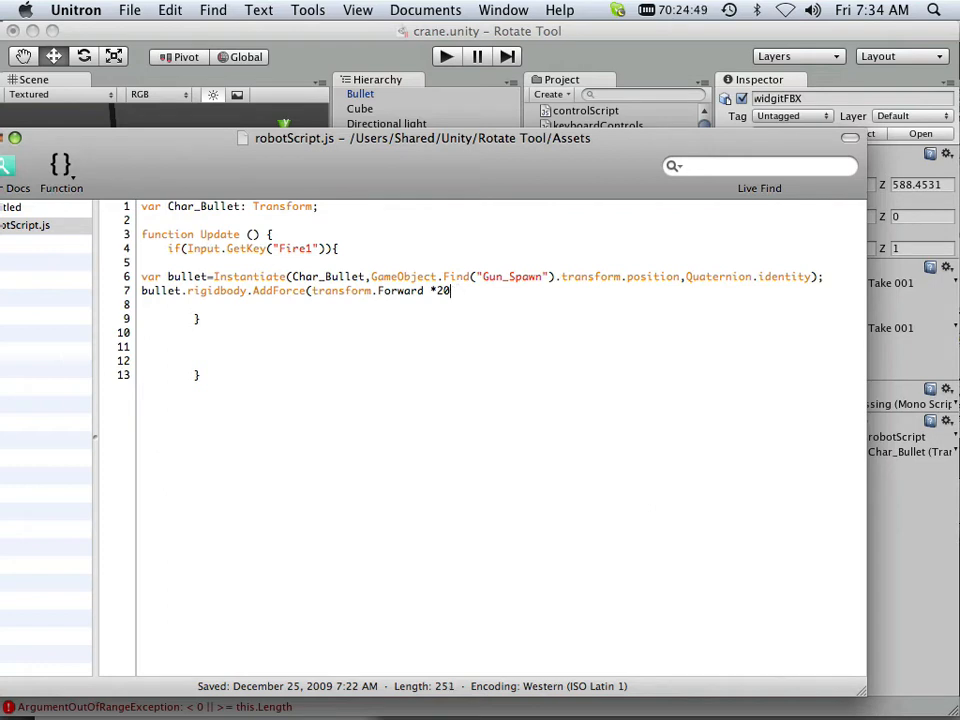
pyautogui.write('000')
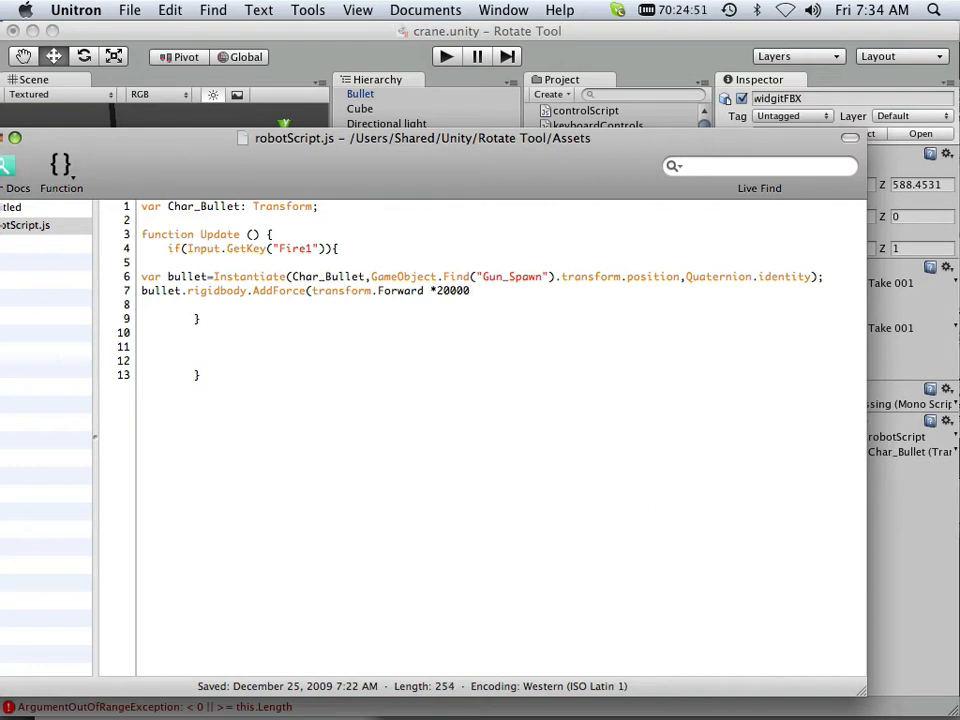
pyautogui.write(')')
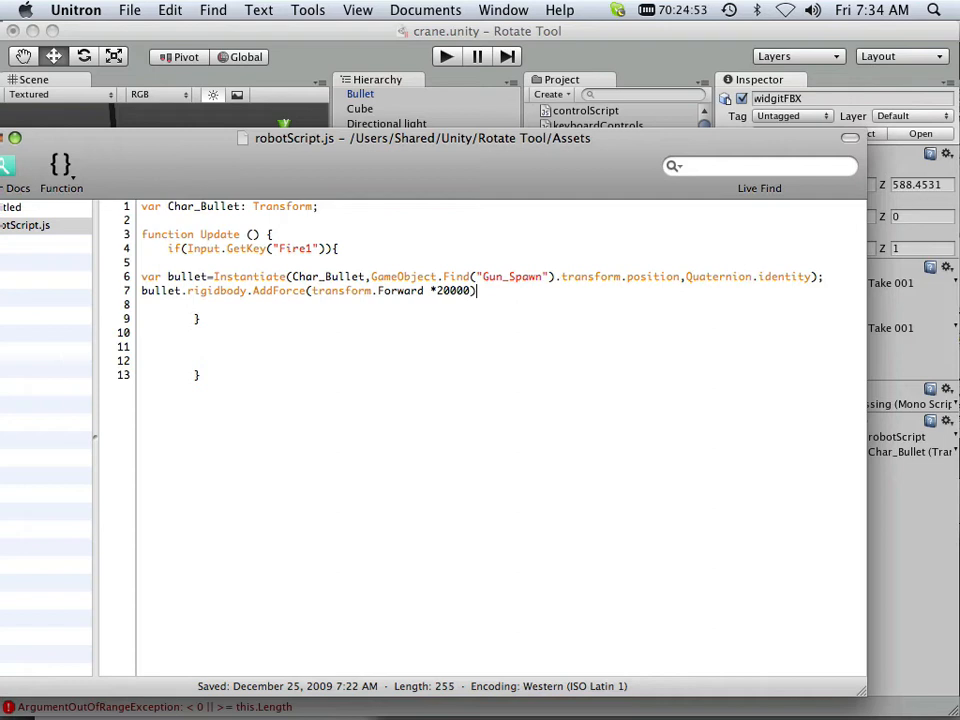
pyautogui.write(';')
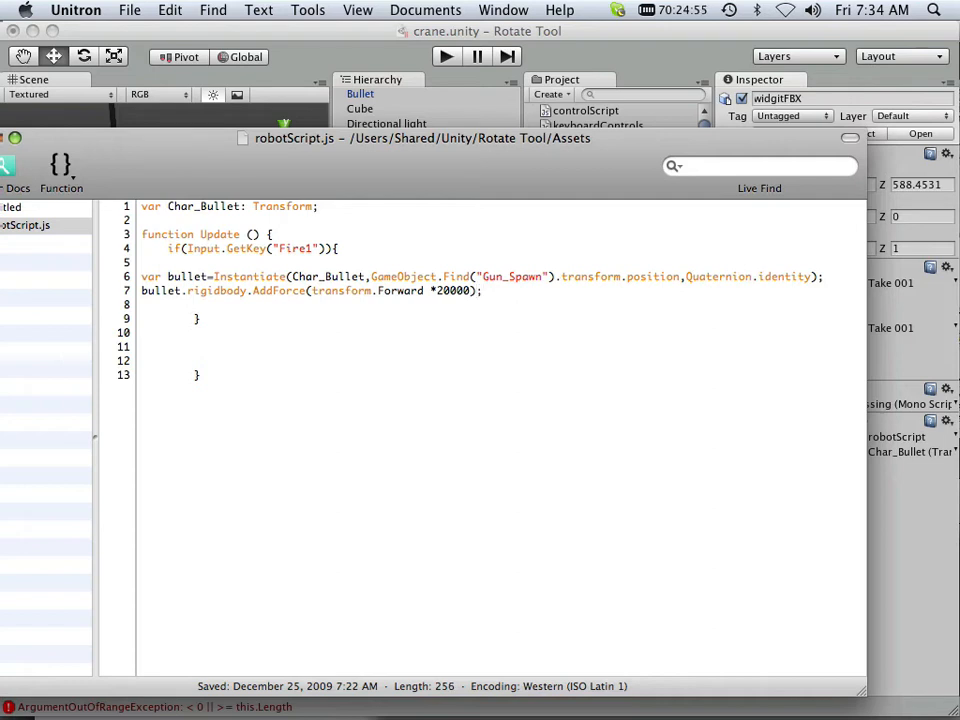
pyautogui.moveTo(282, 195)
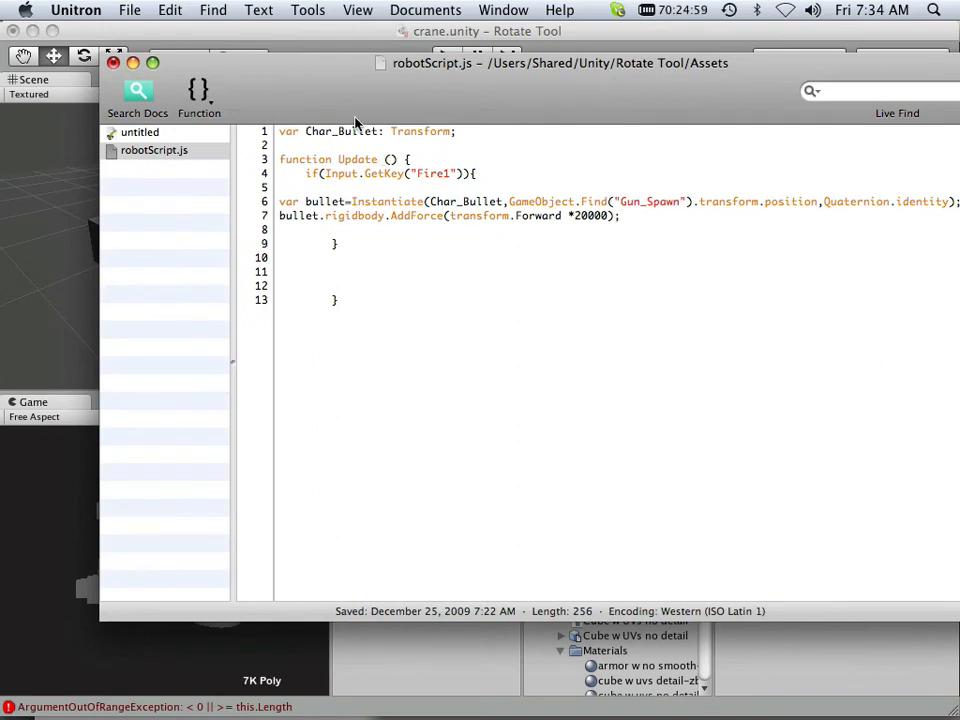
# Save robotScript.js from Unitron's File menu.
pyautogui.click(129, 10)
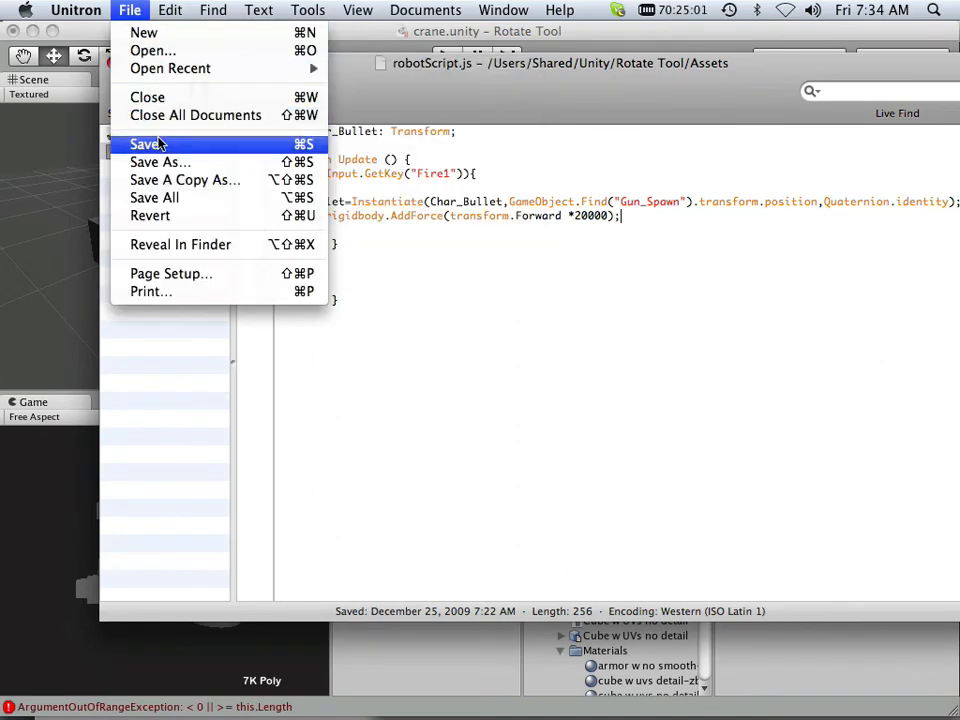
pyautogui.click(146, 144)
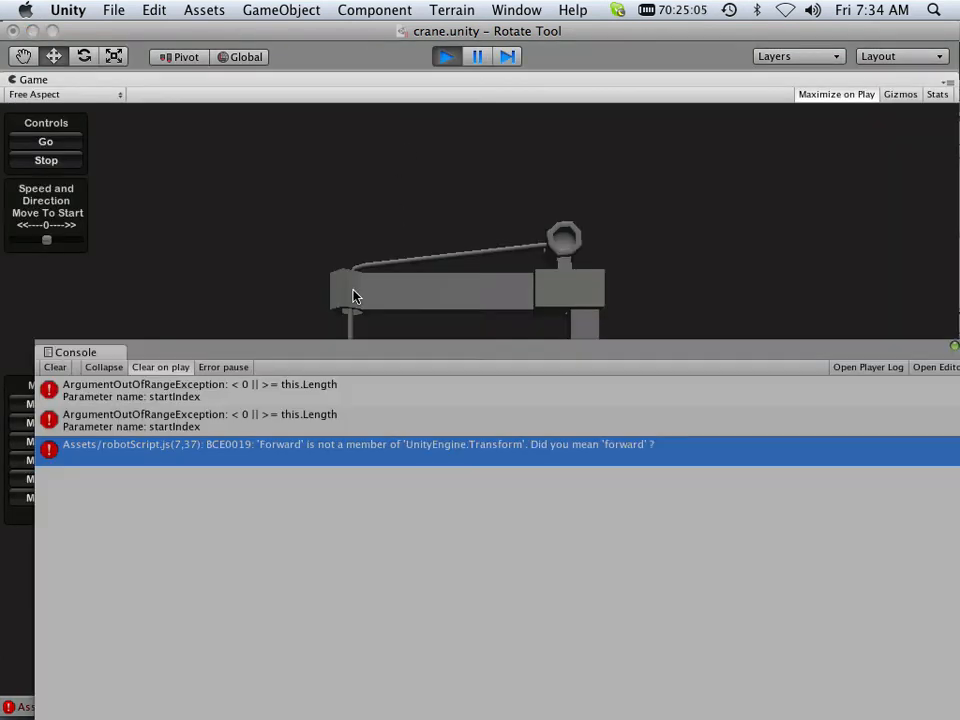
pyautogui.moveTo(340, 456)
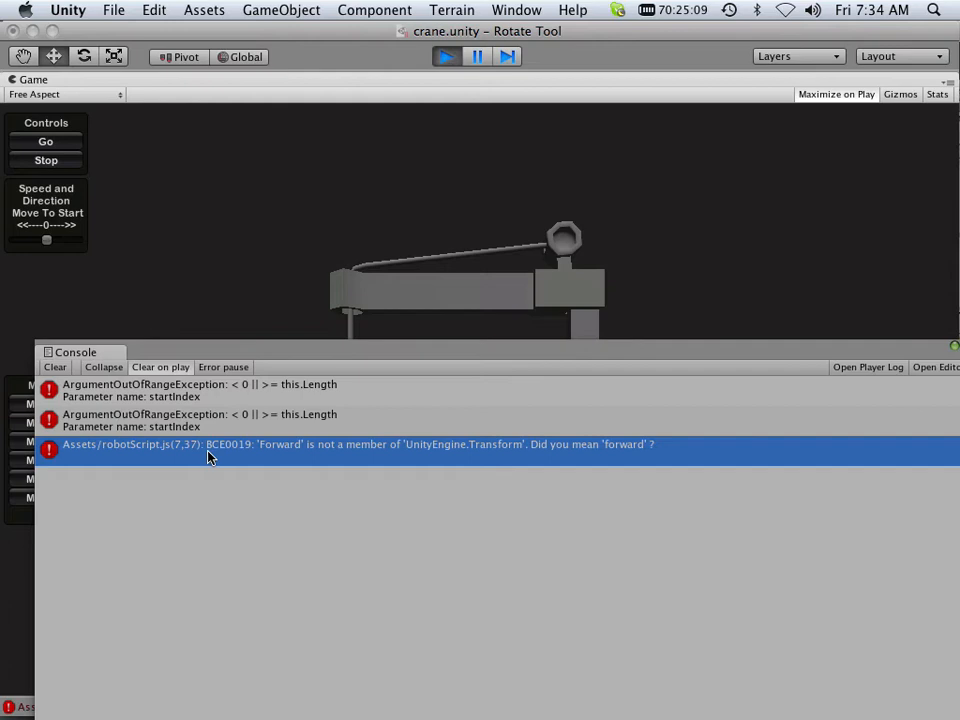
pyautogui.moveTo(443, 455)
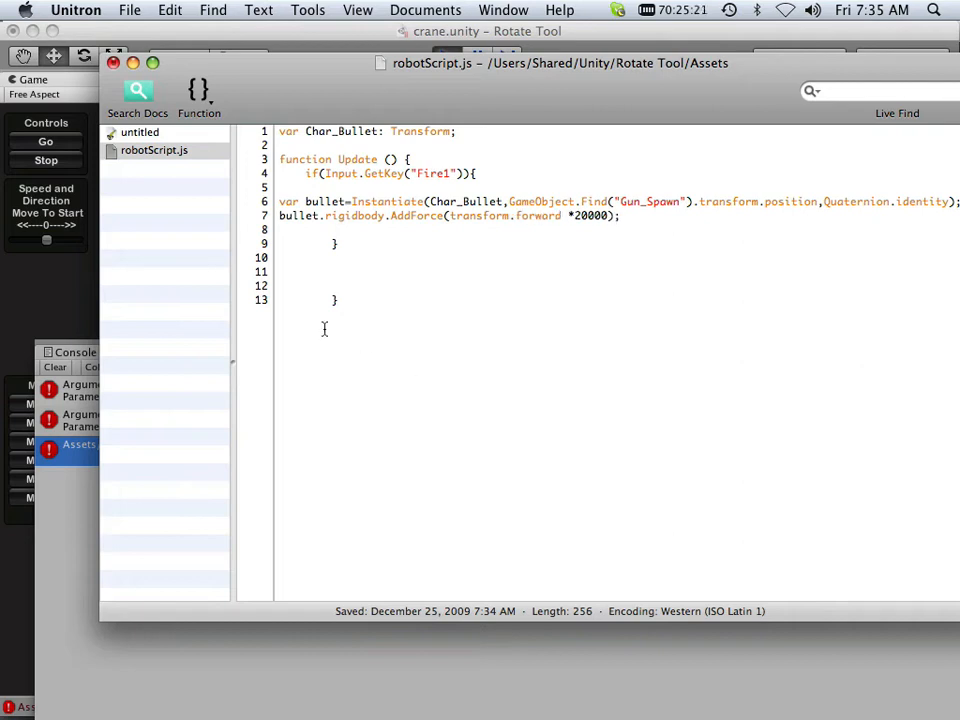
# Run the scene to test firing, then stop playback.
pyautogui.click(129, 10)
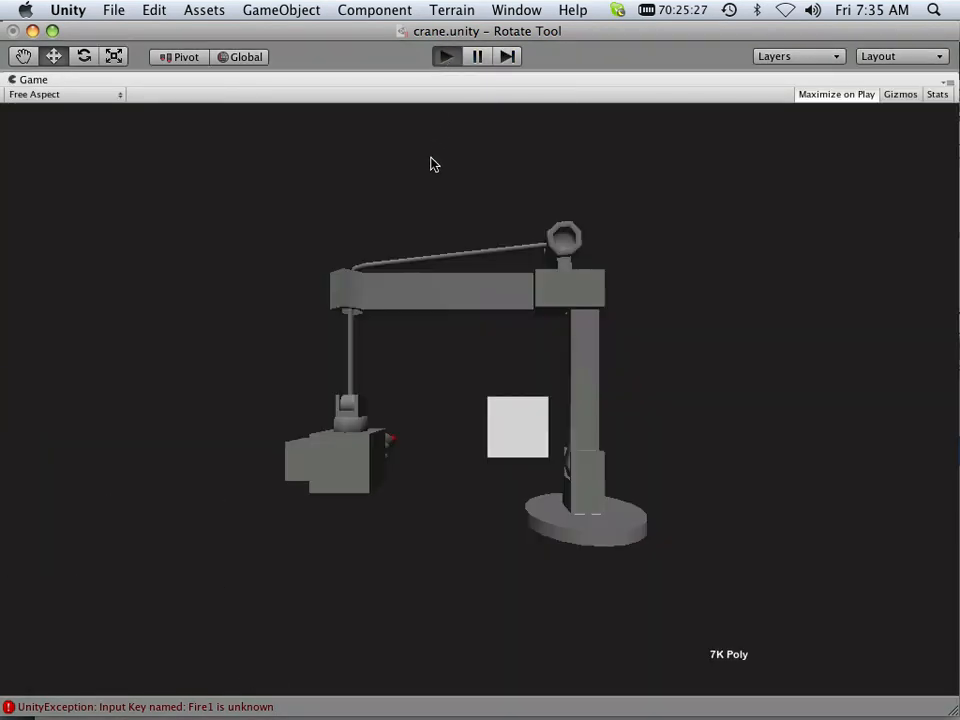
pyautogui.click(445, 55)
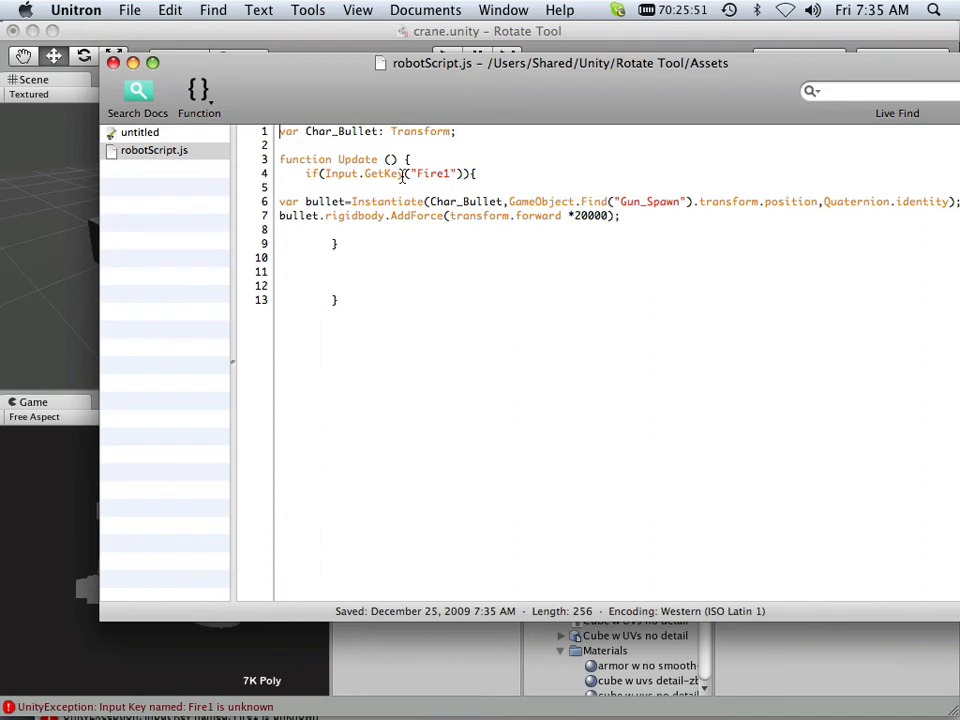
# Change Input.GetKey to Input.GetButtonDown on line 4, then return to Unity.
pyautogui.doubleClick(383, 173)
pyautogui.write('B')
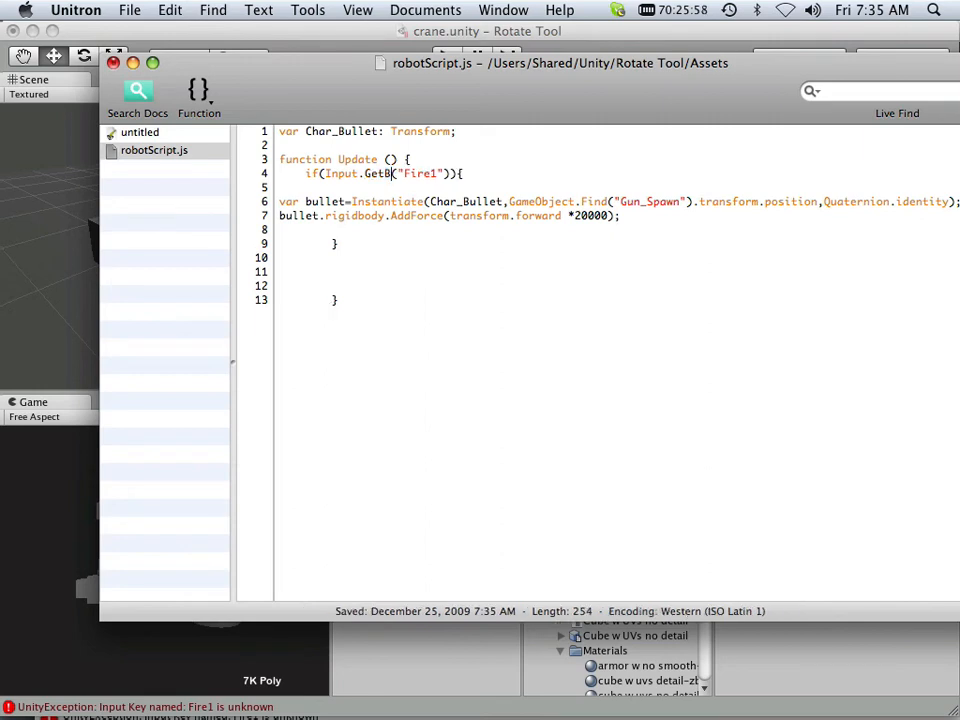
pyautogui.write('utton')
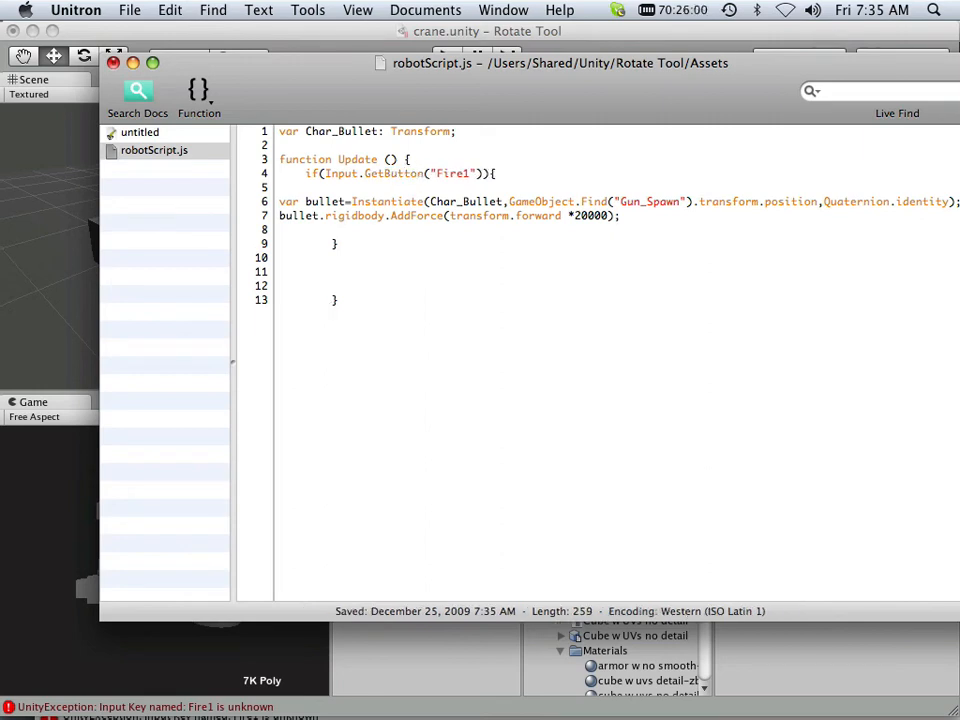
pyautogui.write('Down')
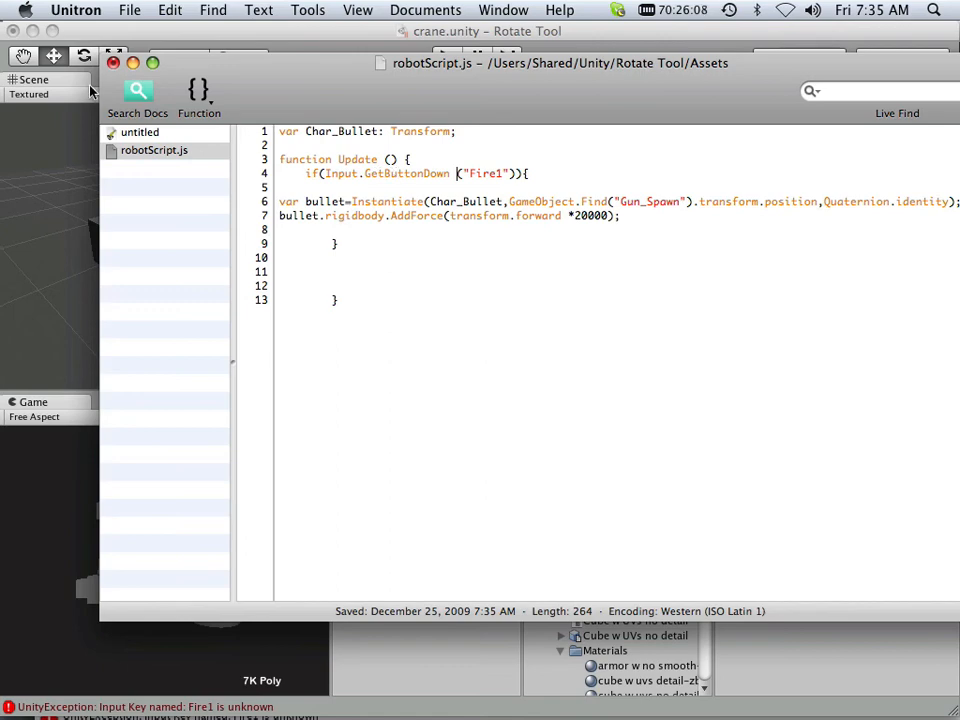
pyautogui.click(129, 10)
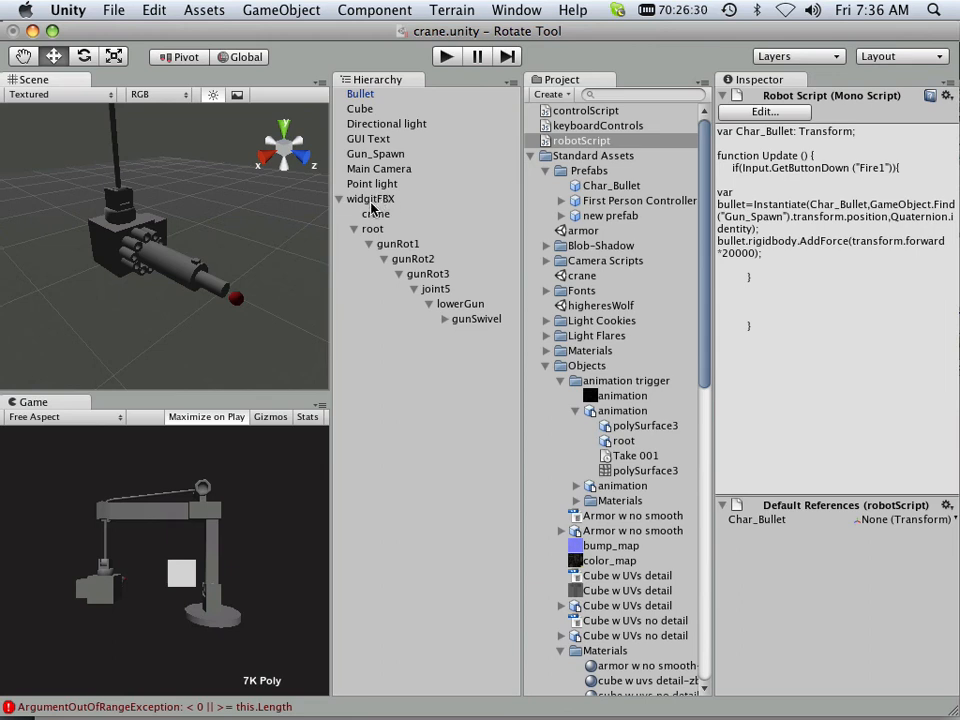
pyautogui.click(375, 153)
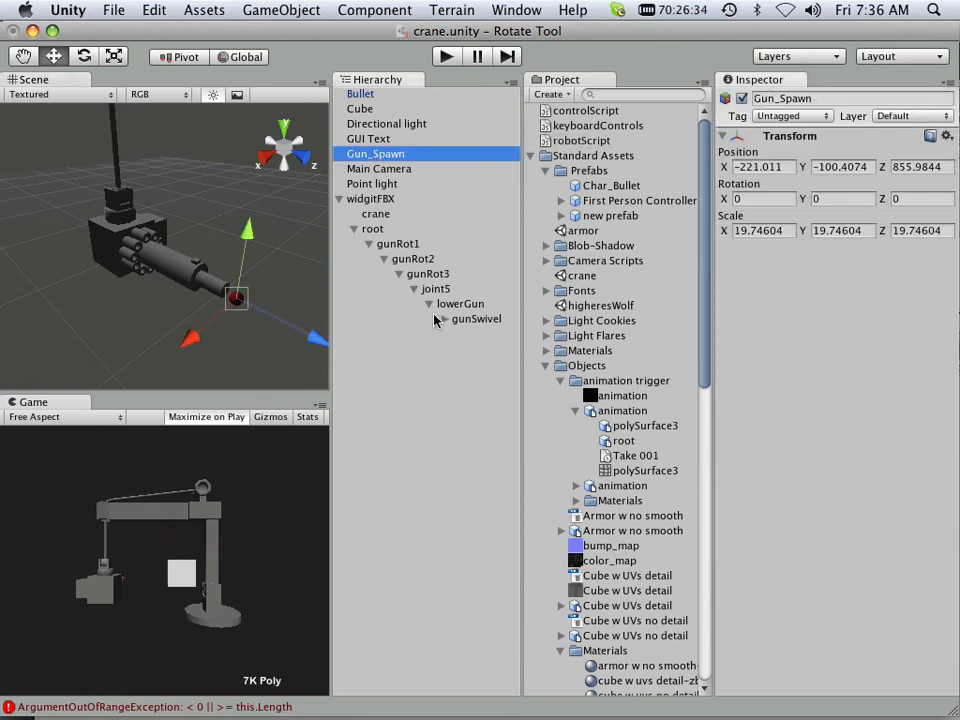
pyautogui.click(414, 289)
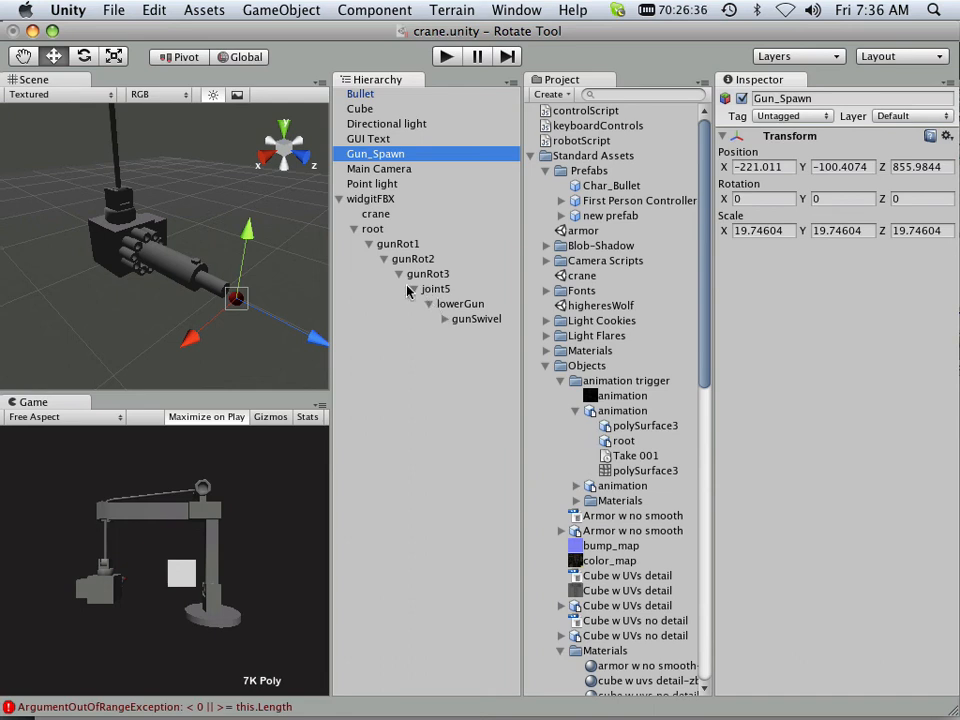
pyautogui.click(476, 318)
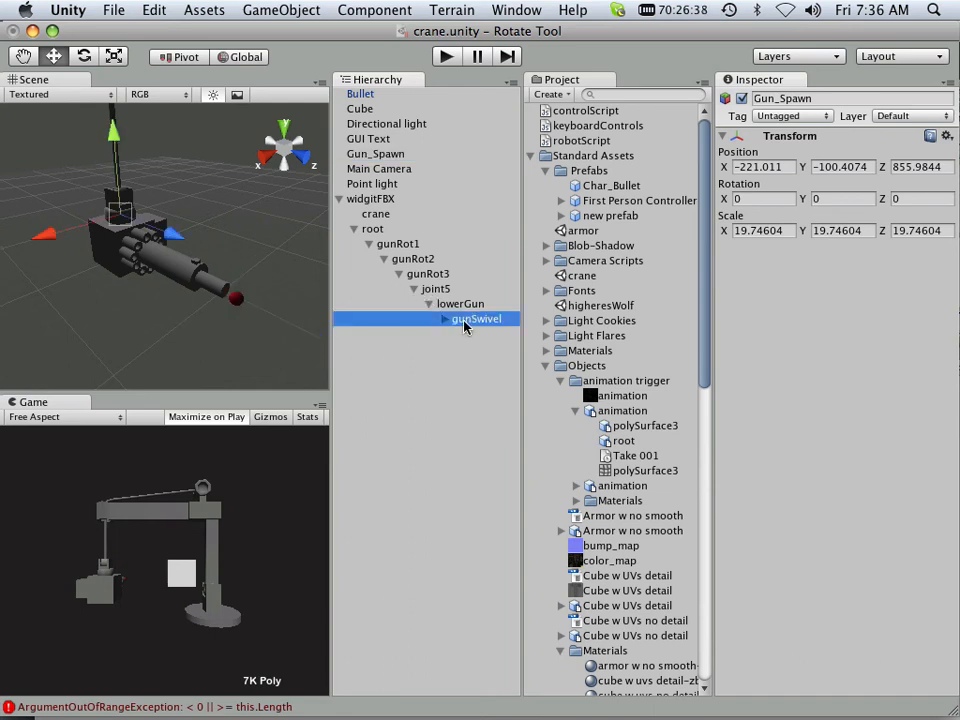
pyautogui.click(477, 318)
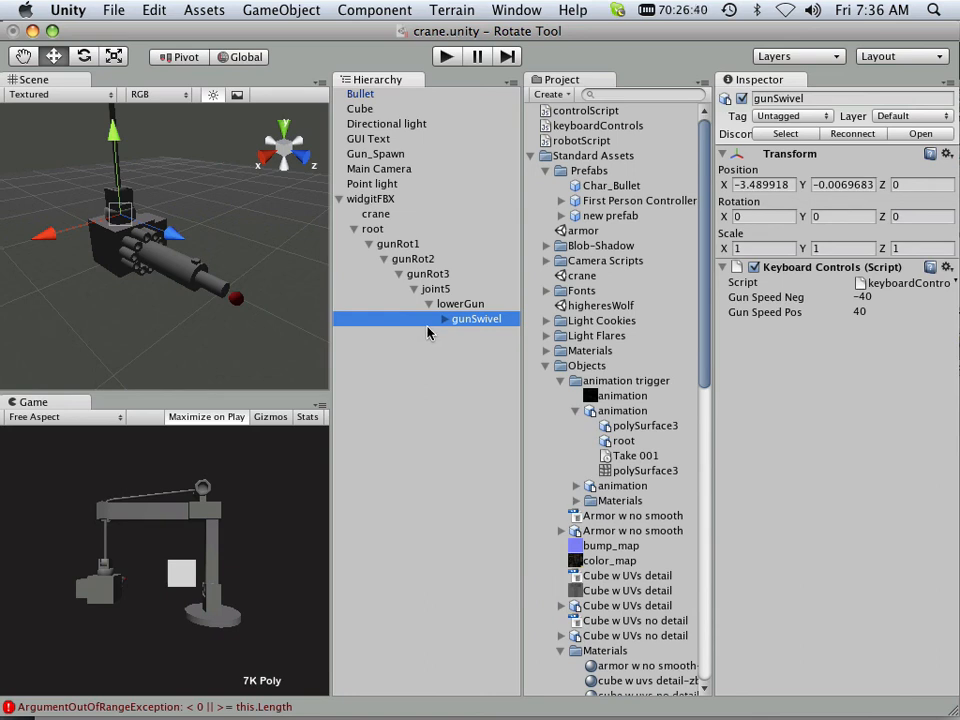